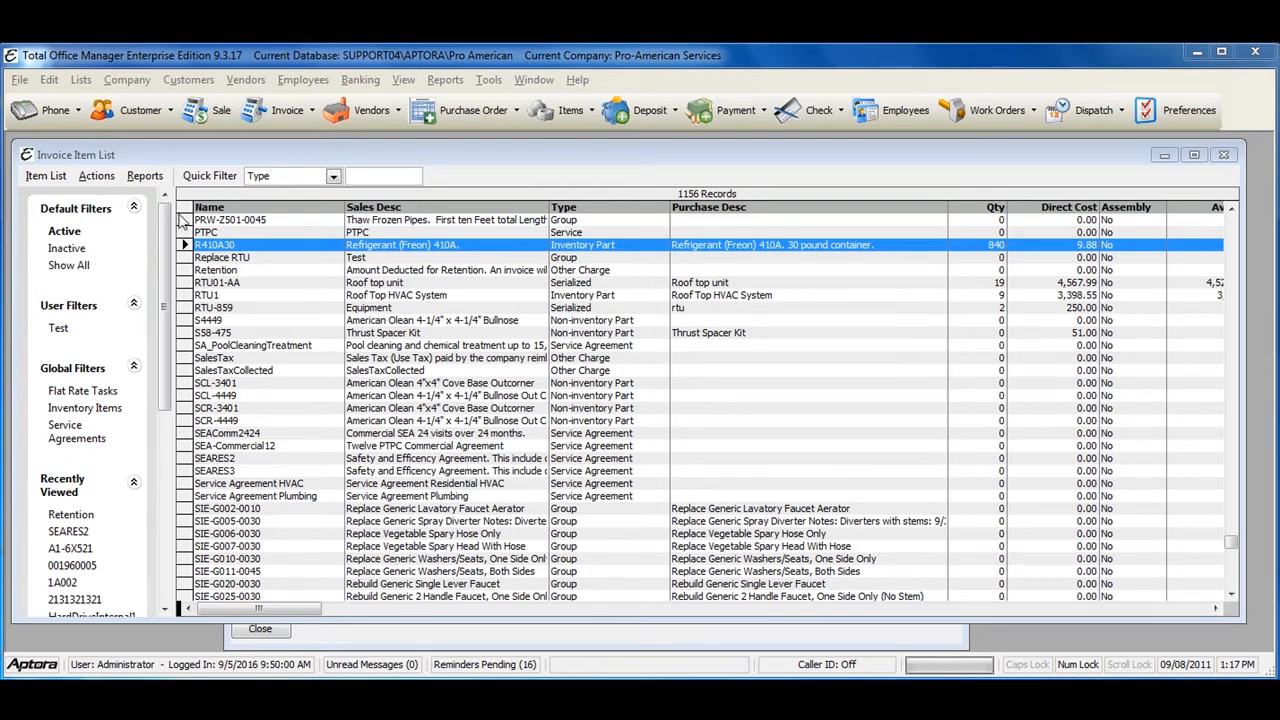
Bring up company Preferences on the Invoice Items options via the toolbar.
click(48, 80)
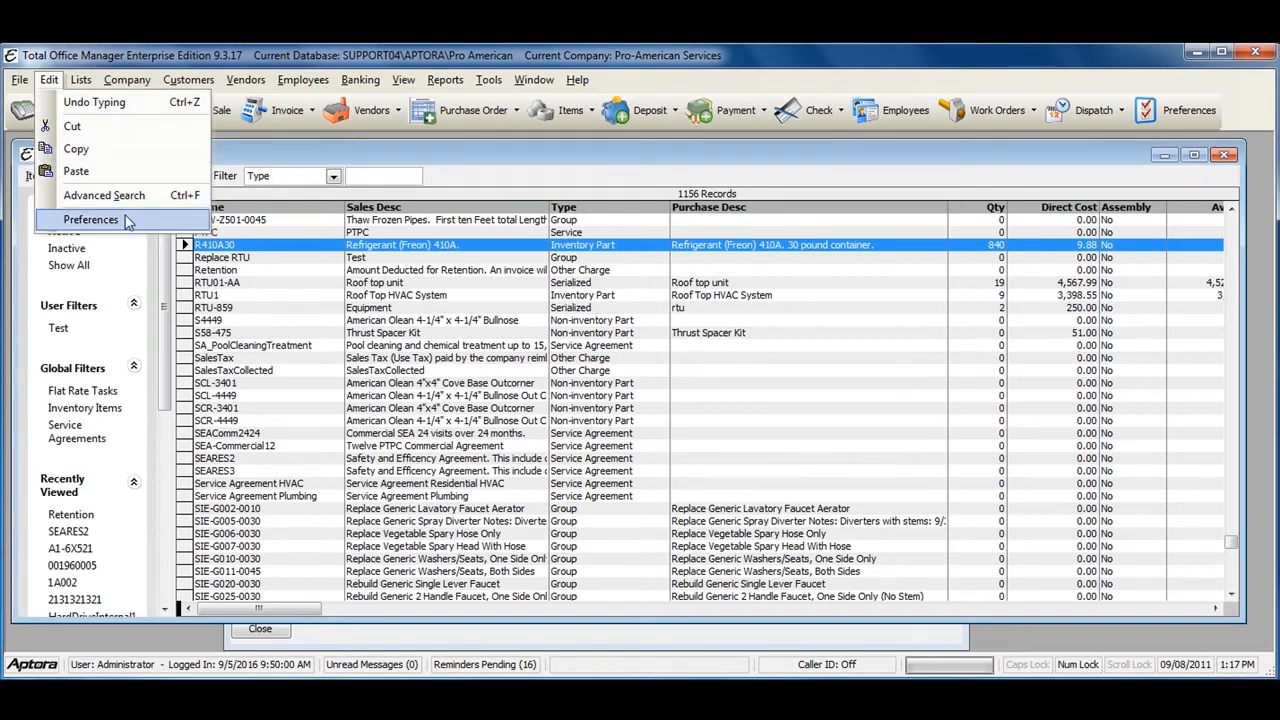
mouse_move(450, 178)
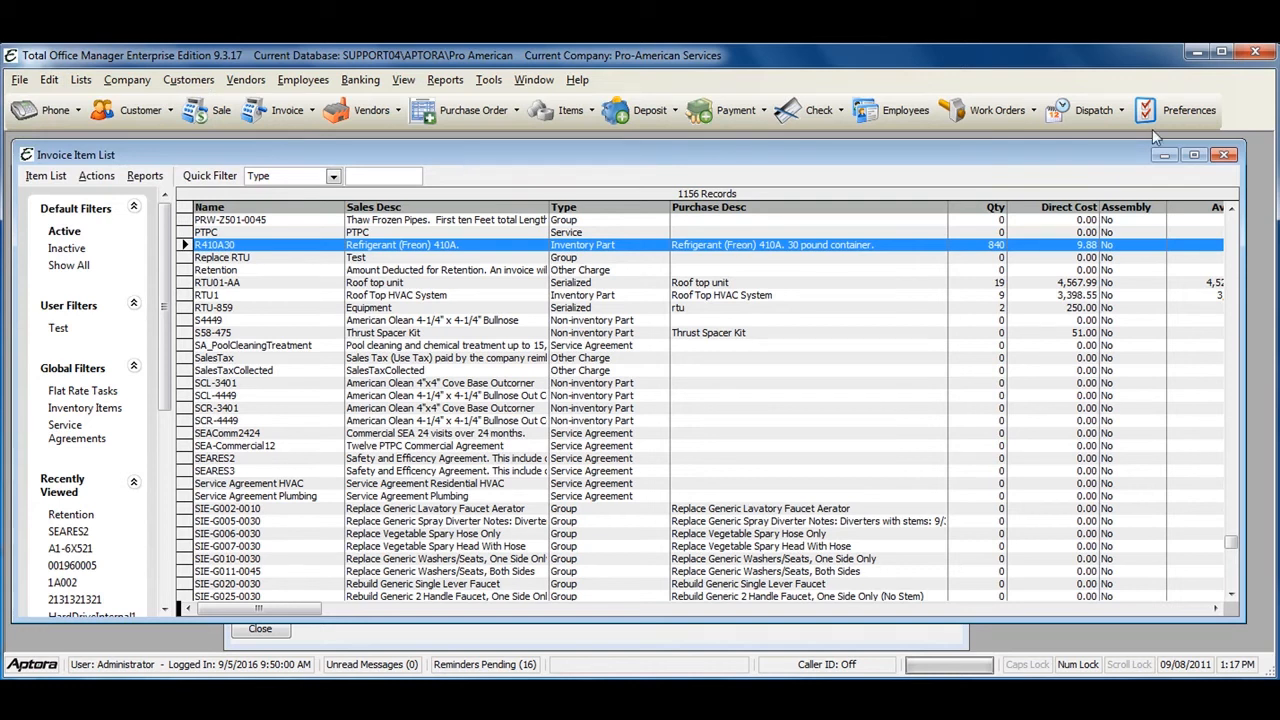
mouse_move(1172, 110)
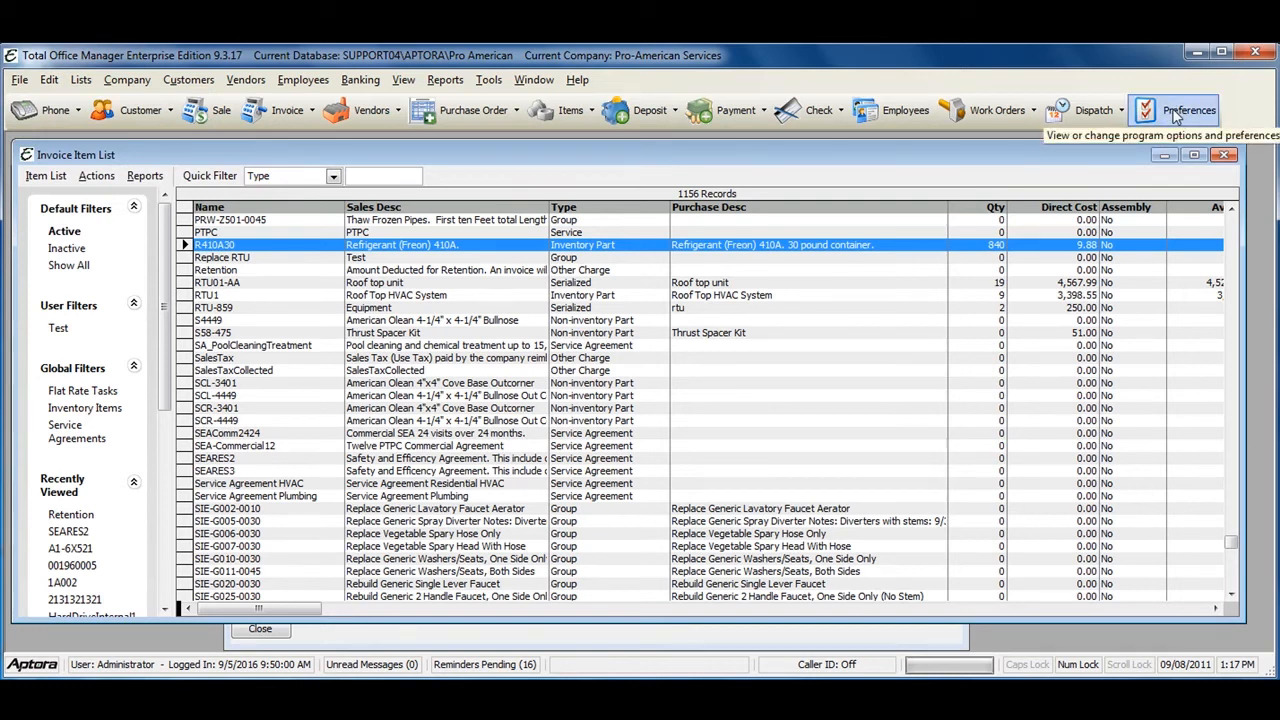
click(1174, 110)
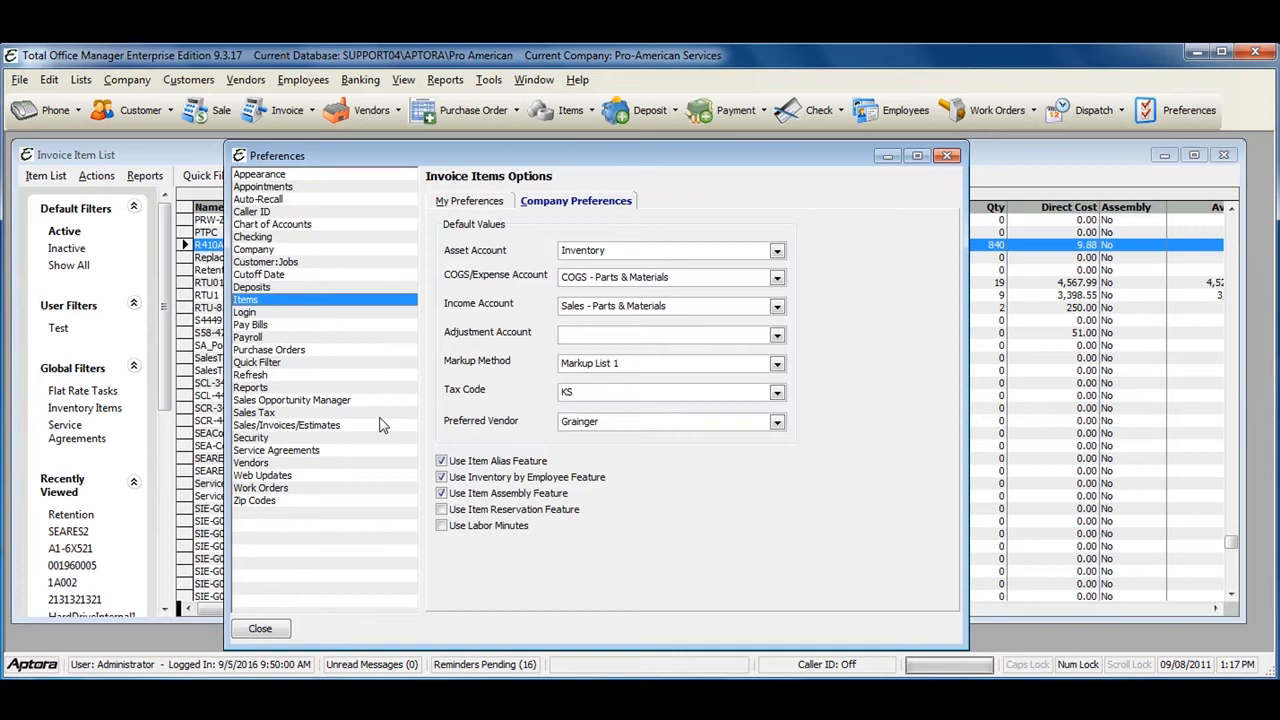
mouse_move(278, 308)
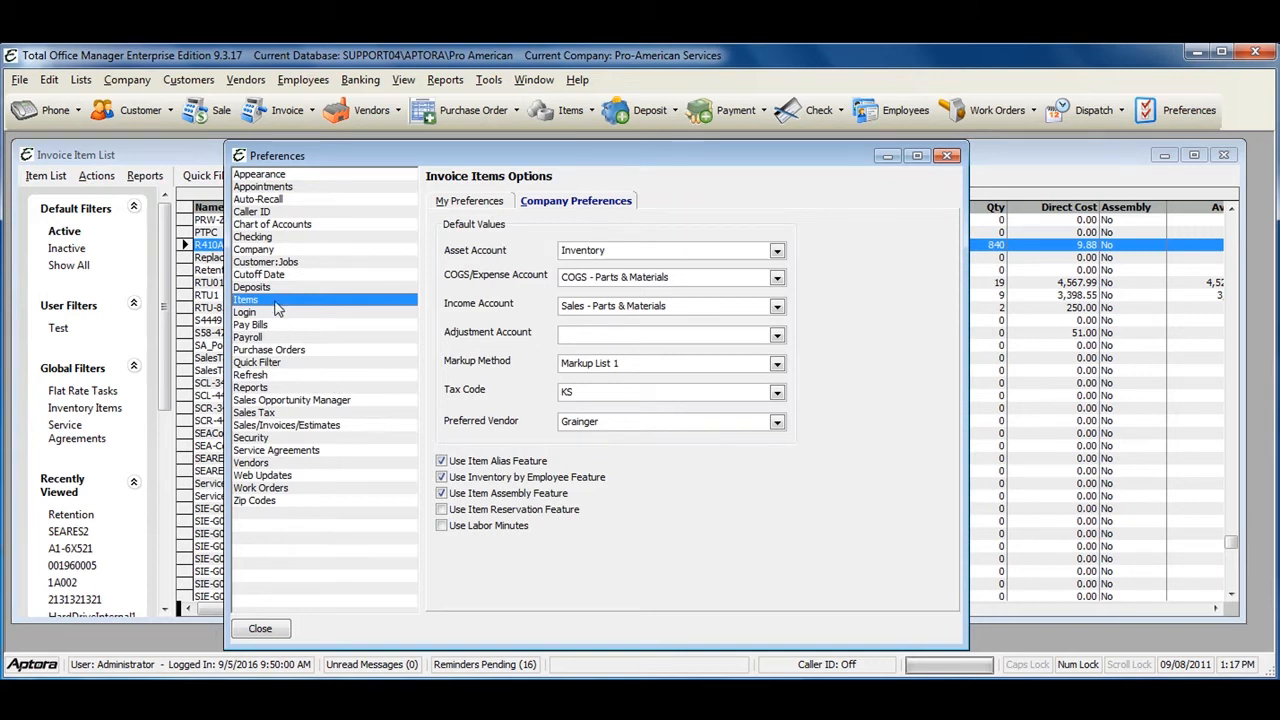
mouse_move(588, 222)
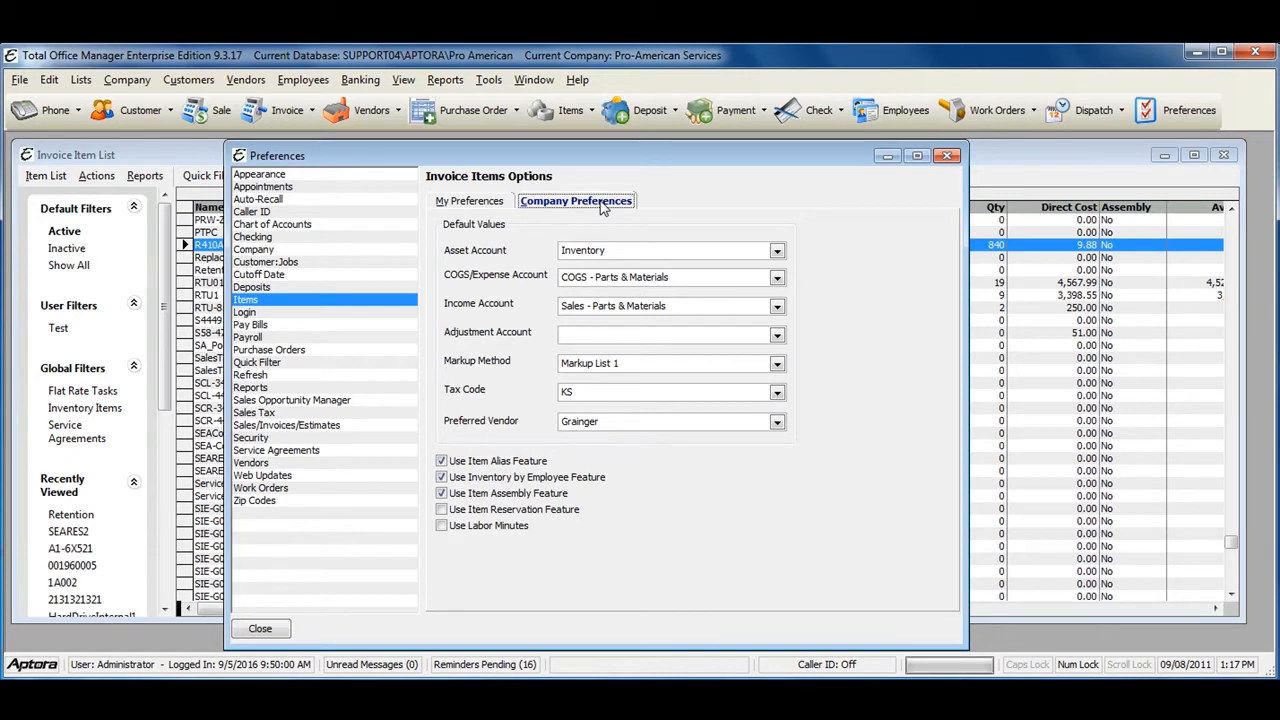
mouse_move(500, 432)
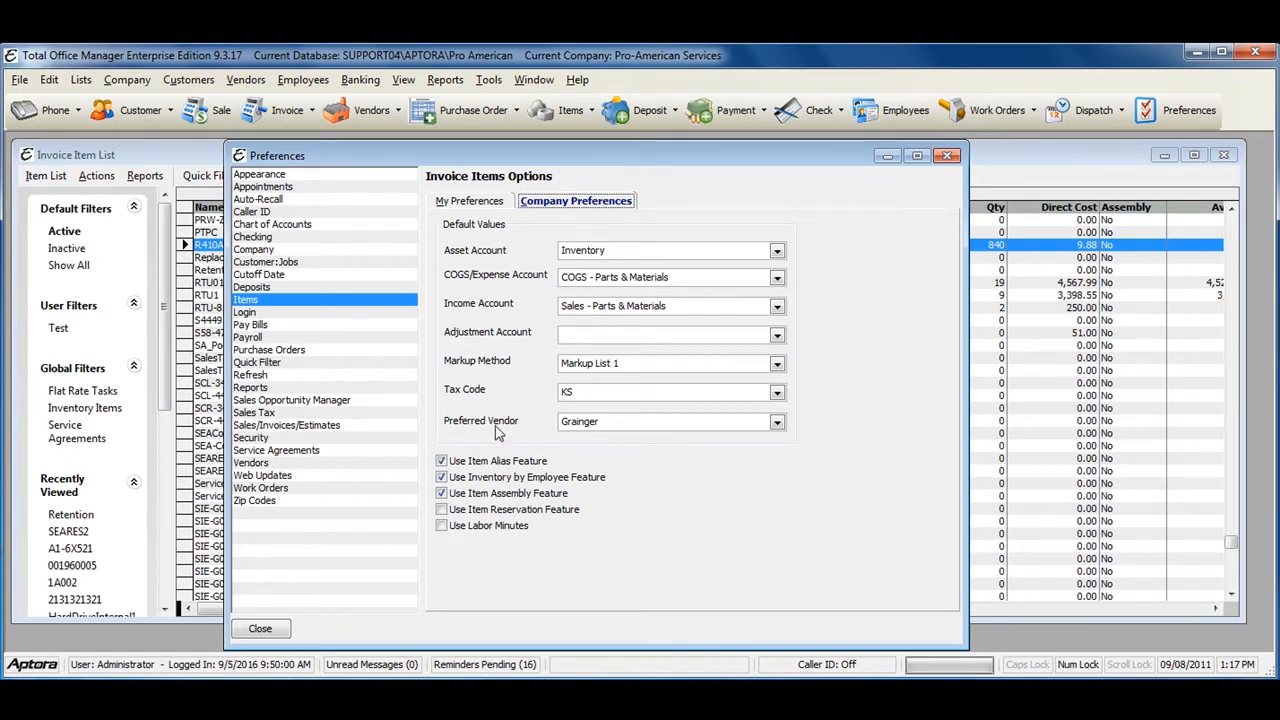
mouse_move(480, 468)
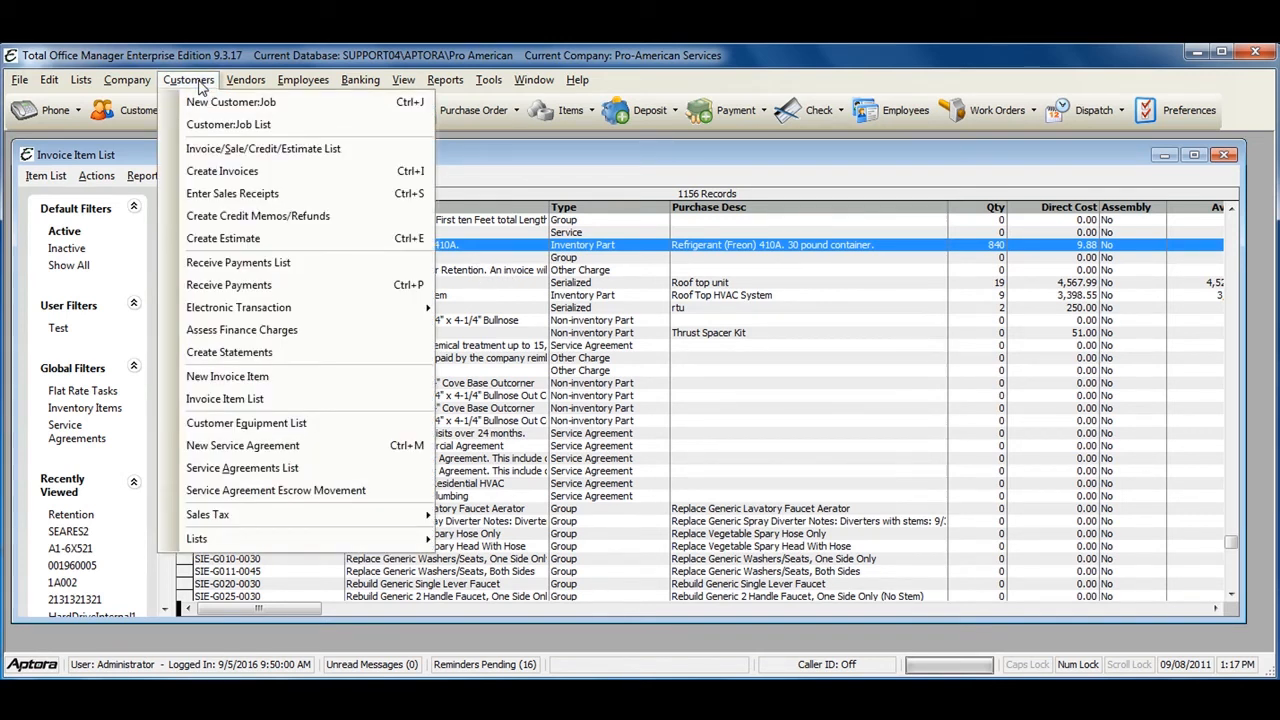
mouse_move(224, 398)
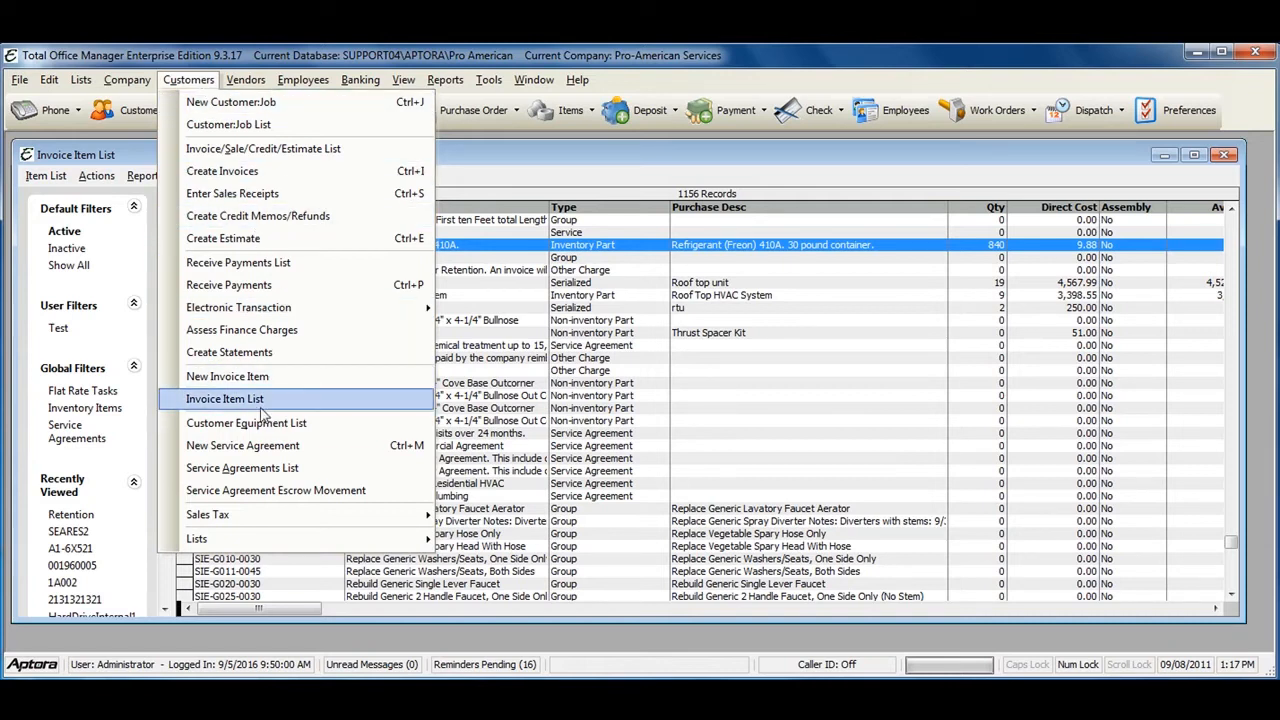
mouse_move(242, 404)
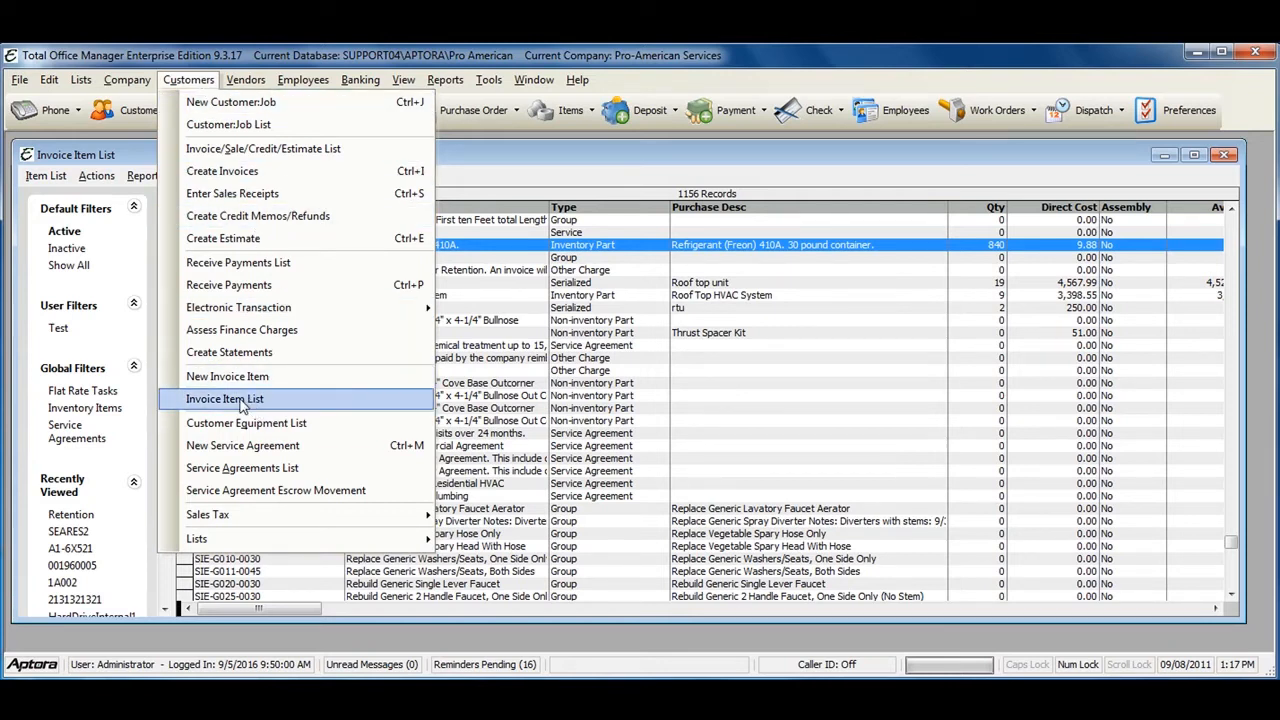
Show the Invoice Item List and bring up extra commands for item R410A30.
click(224, 398)
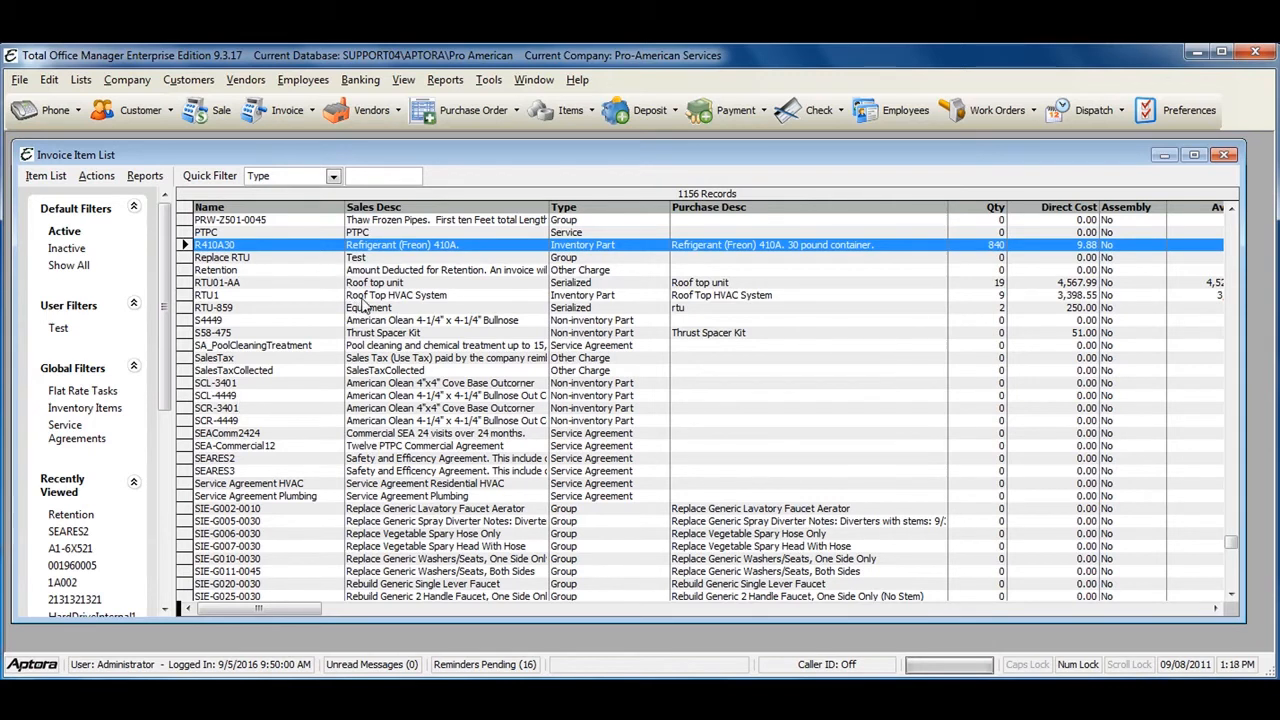
mouse_move(376, 252)
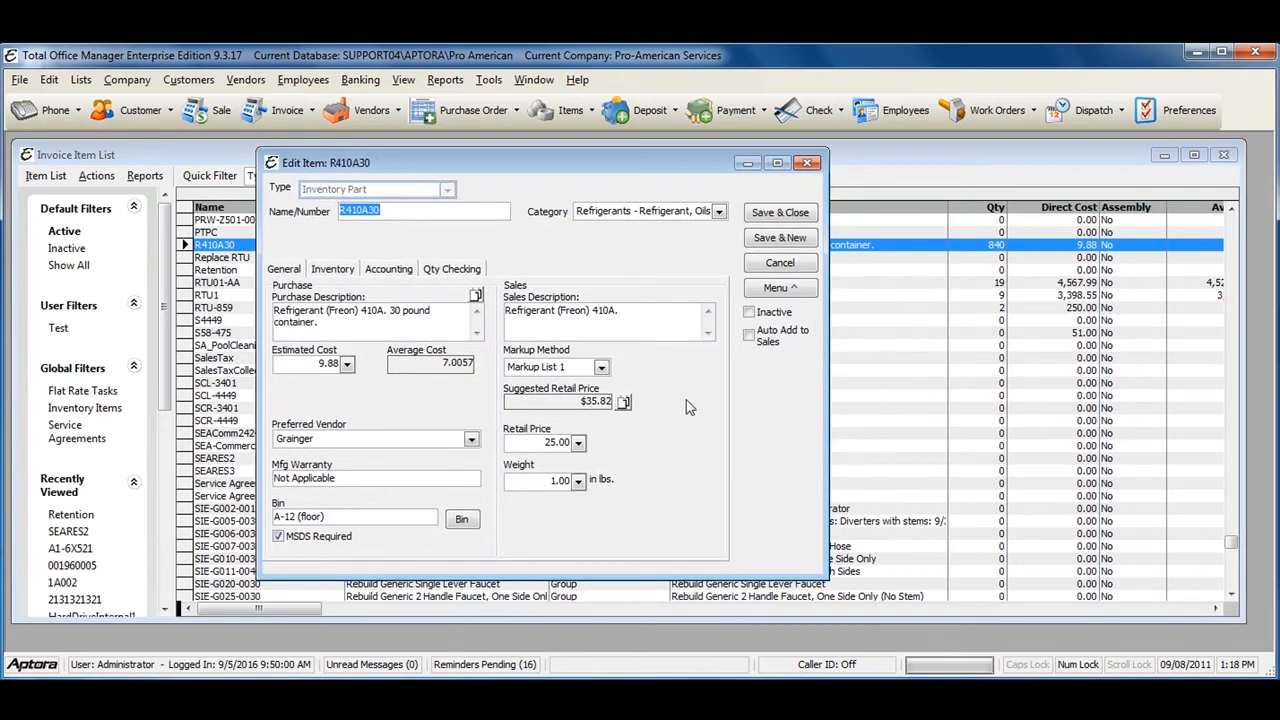
click(780, 288)
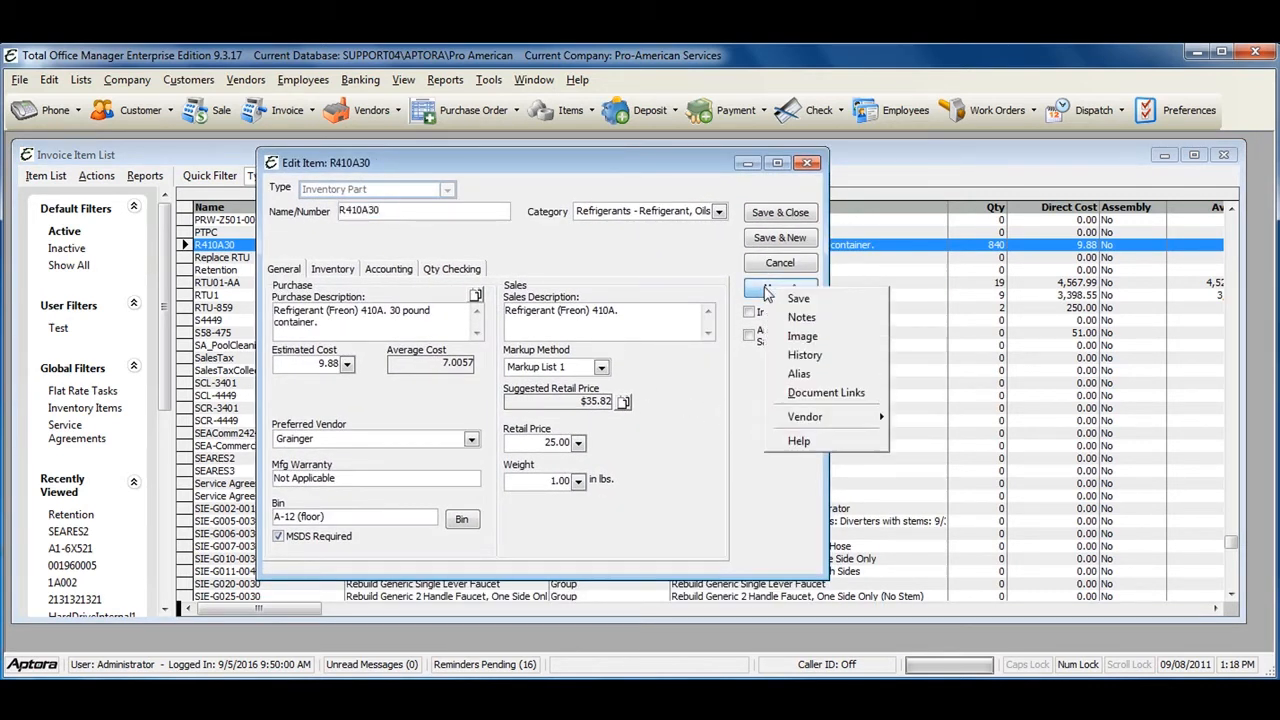
mouse_move(798, 374)
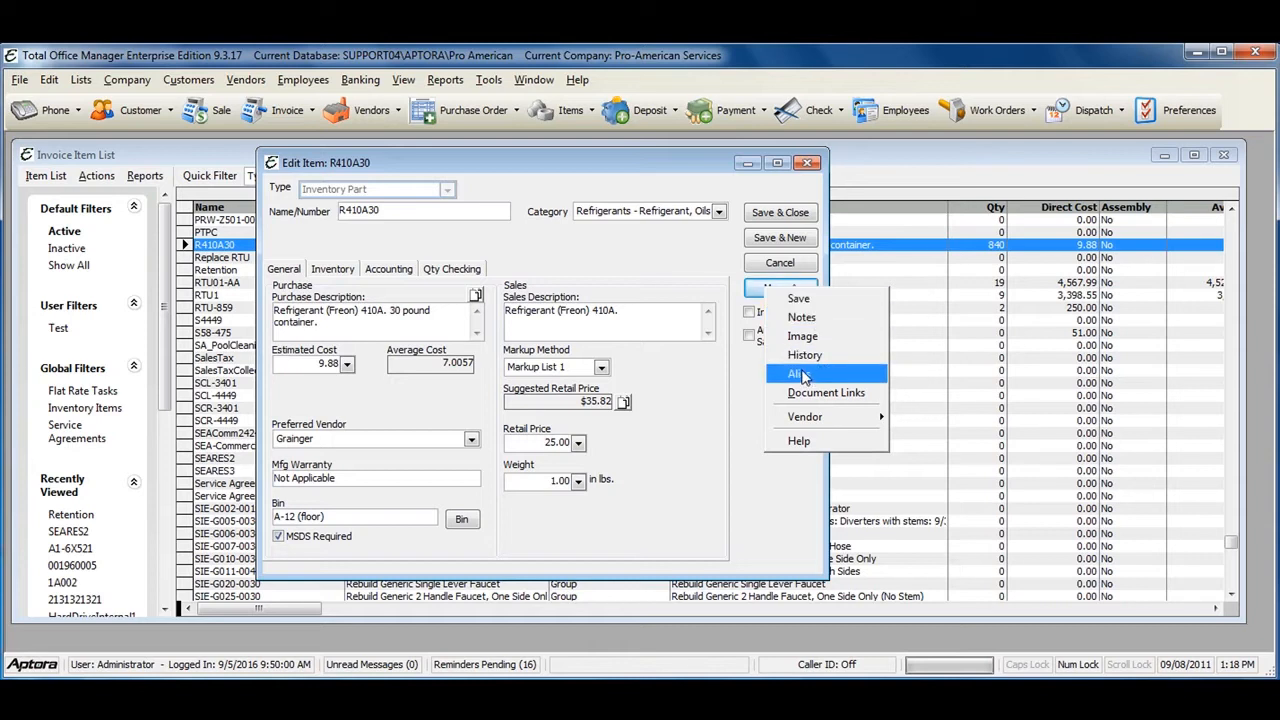
Show the Alias window listing customers and vendors for item R410A30.
click(794, 374)
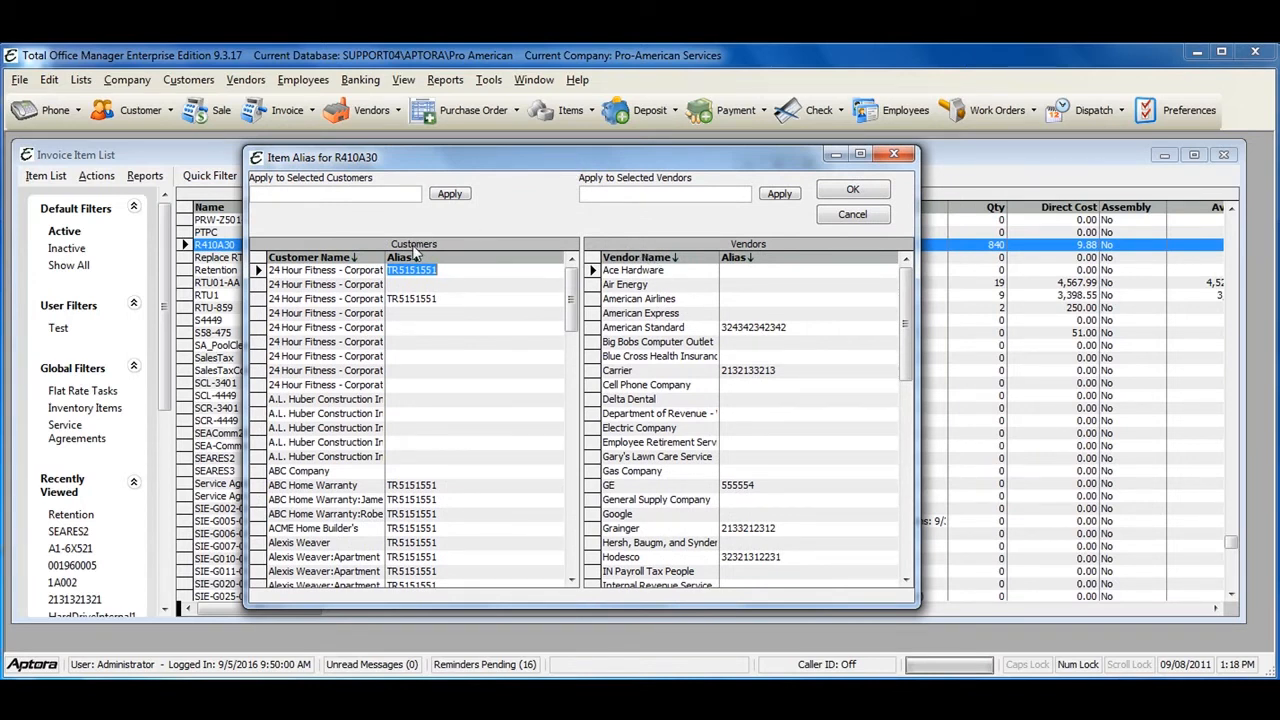
mouse_move(772, 256)
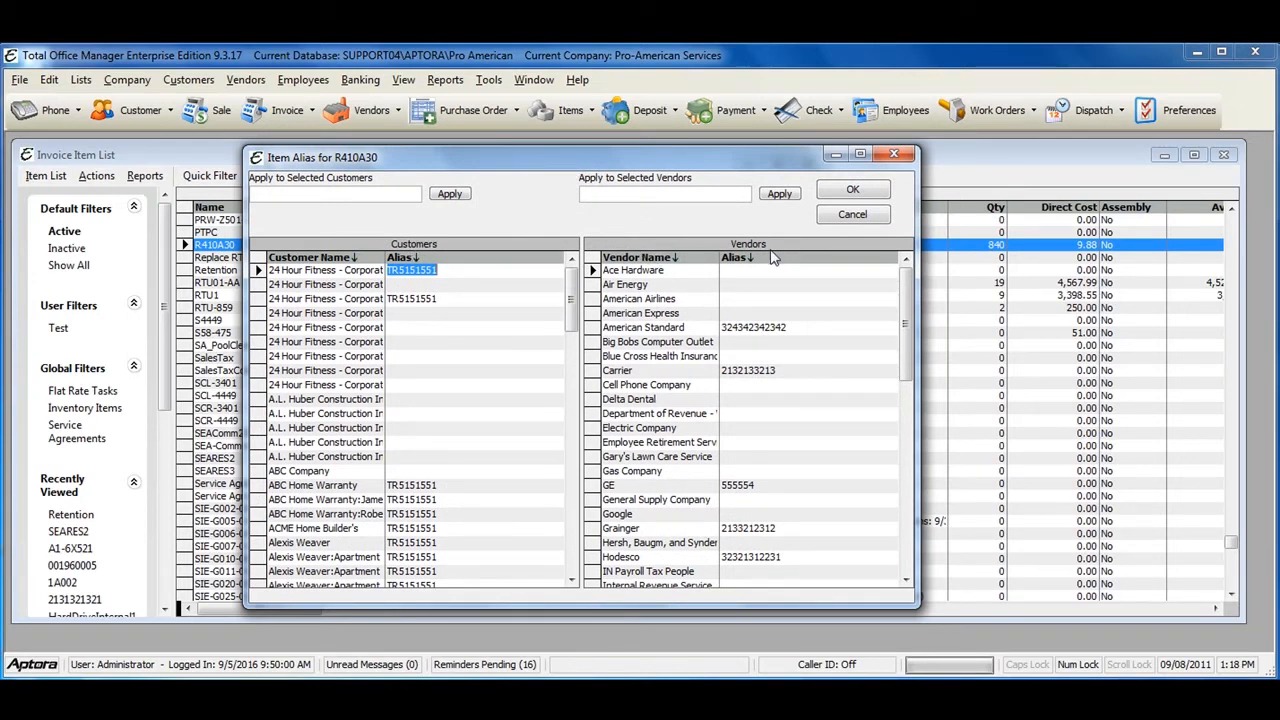
Enter alias 'Refrigerant' beside Ace Hardware and confirm it with OK.
click(760, 270)
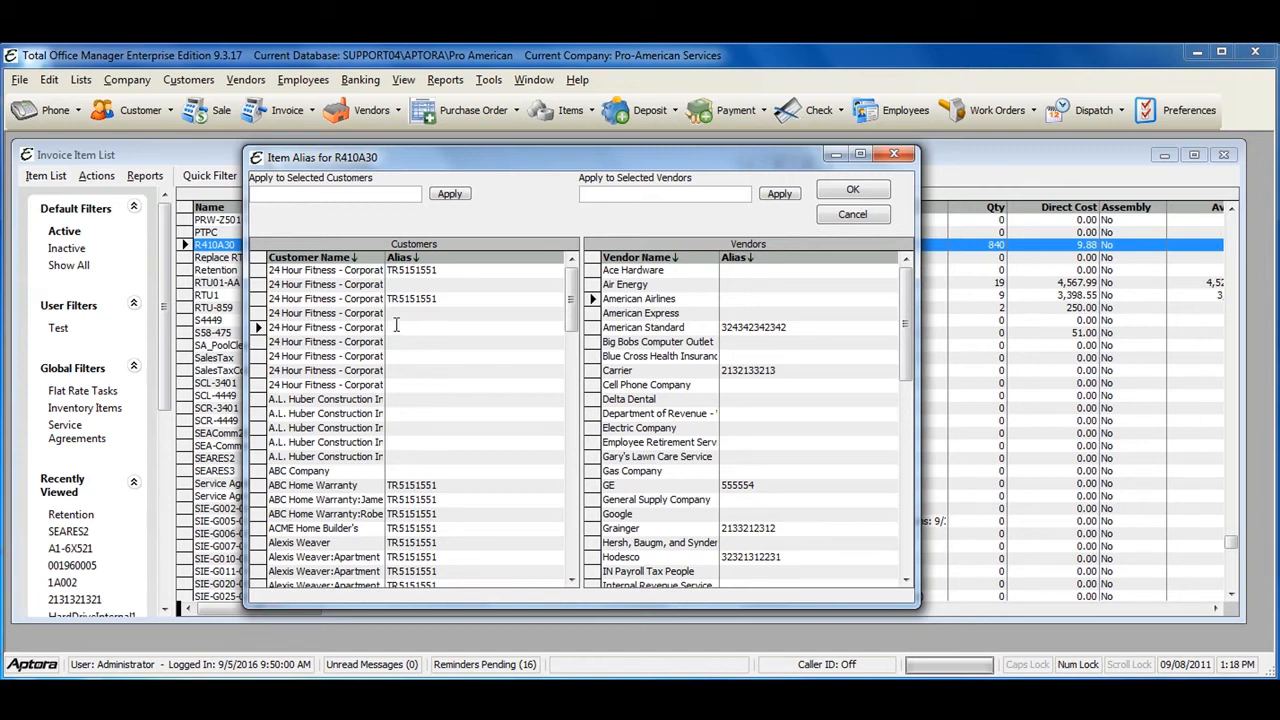
mouse_move(816, 336)
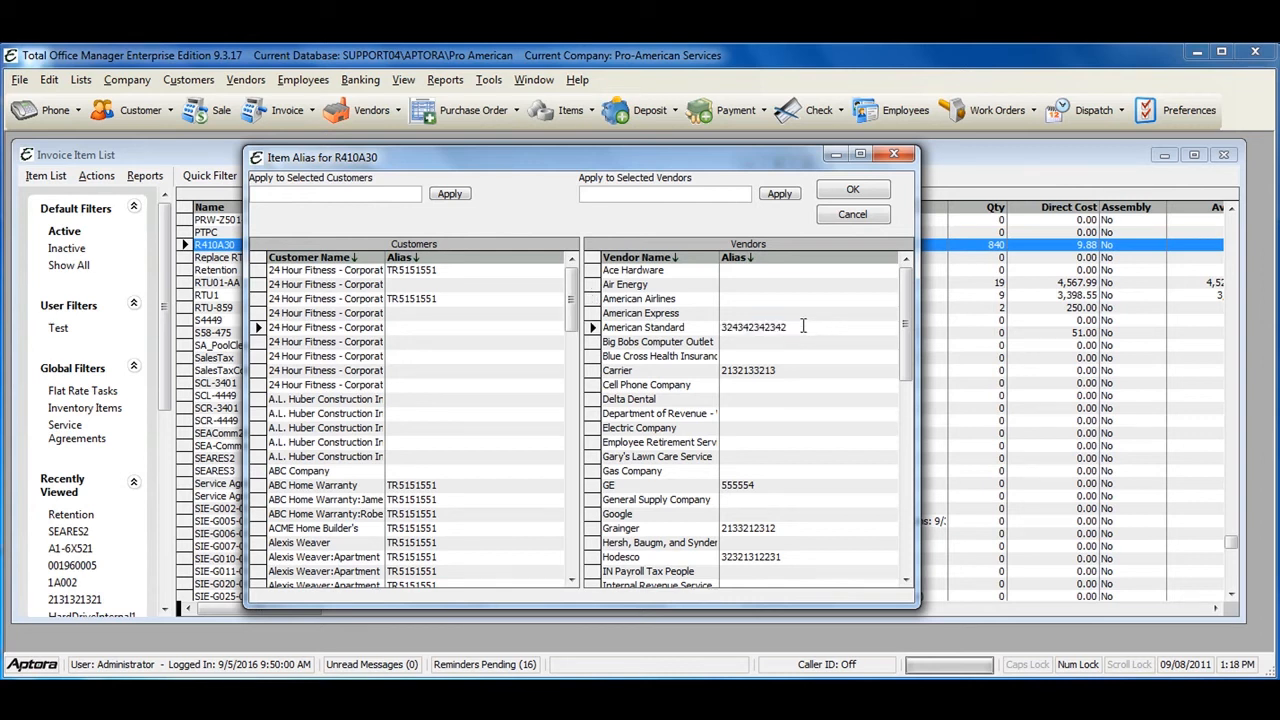
mouse_move(764, 278)
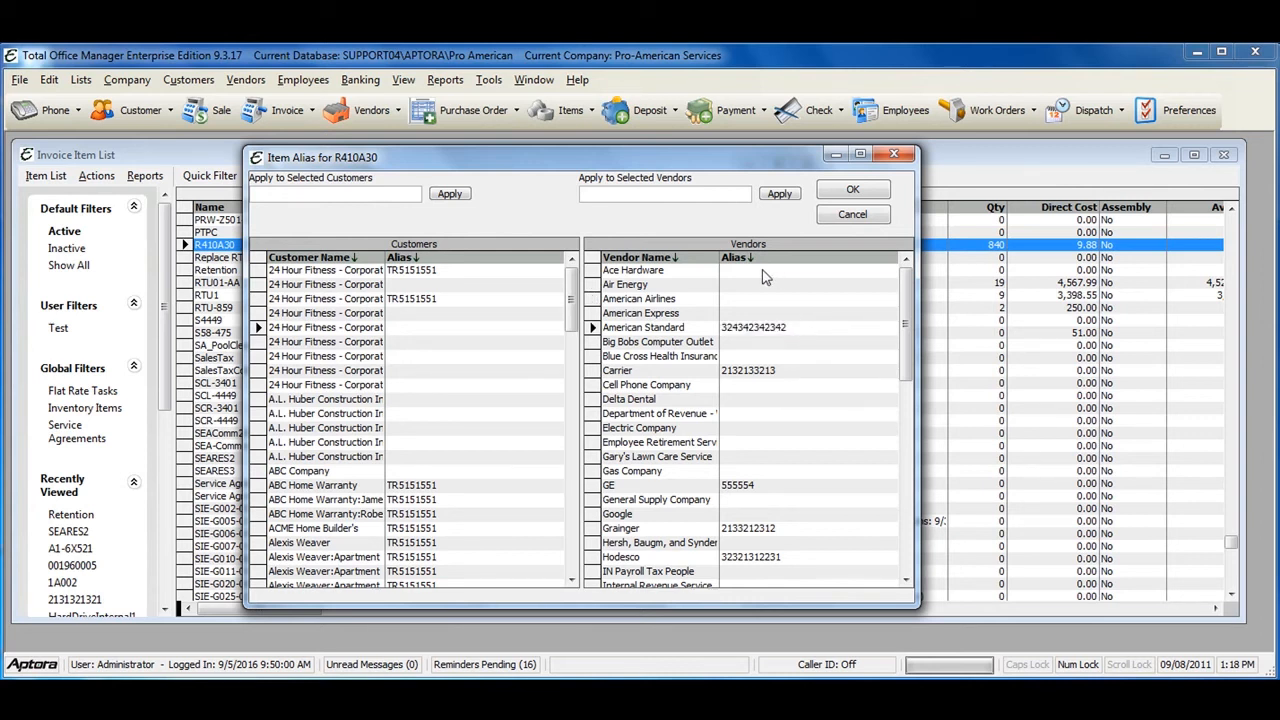
click(790, 270)
text(Refrigera)
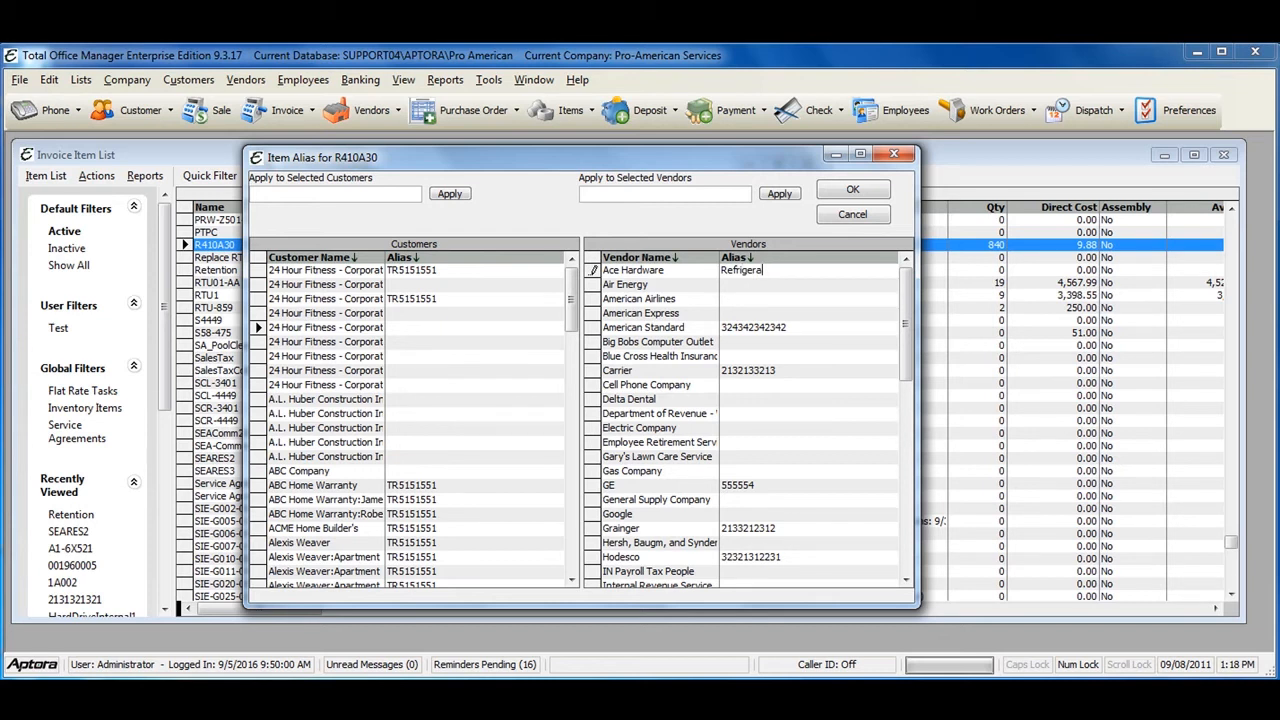
text(nt)
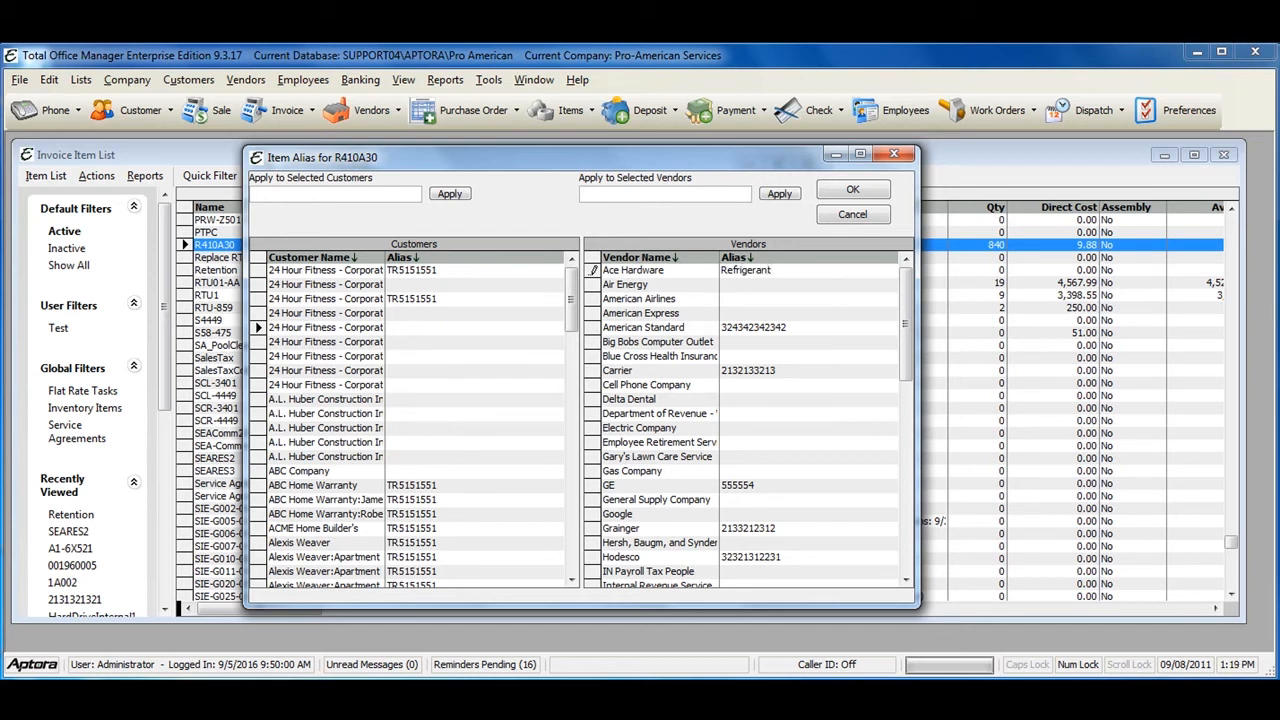
mouse_move(816, 288)
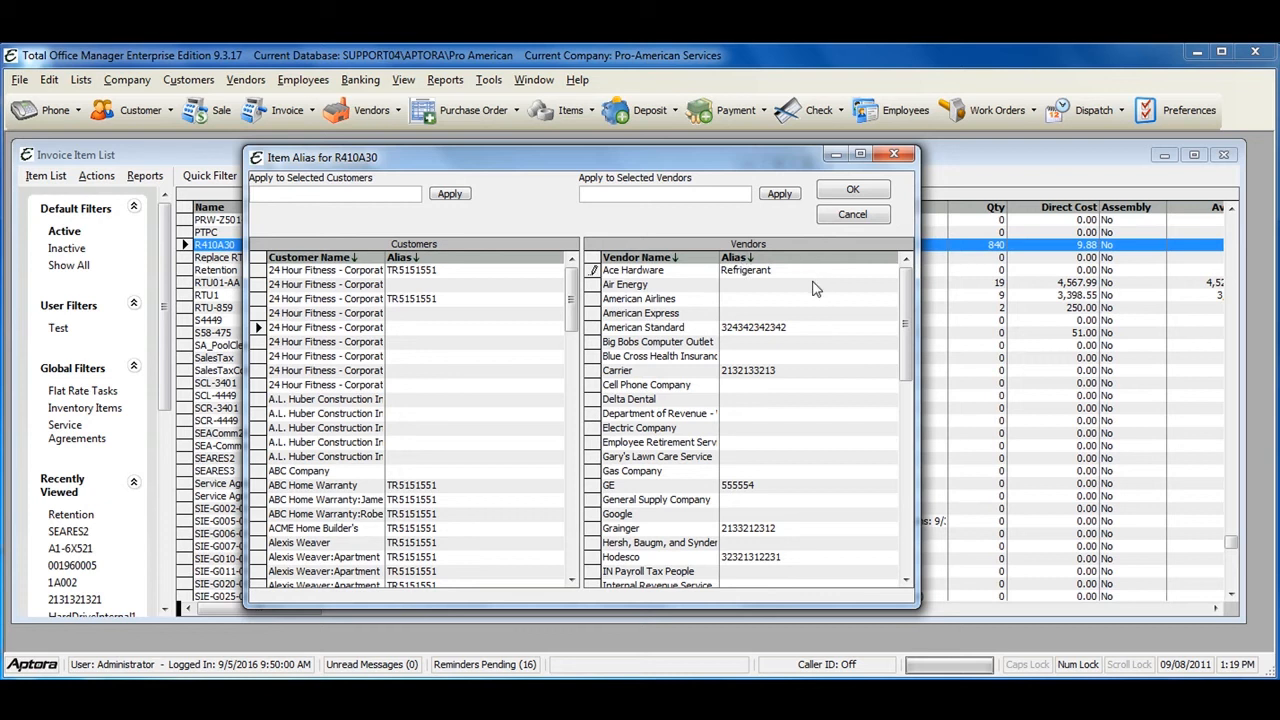
click(852, 188)
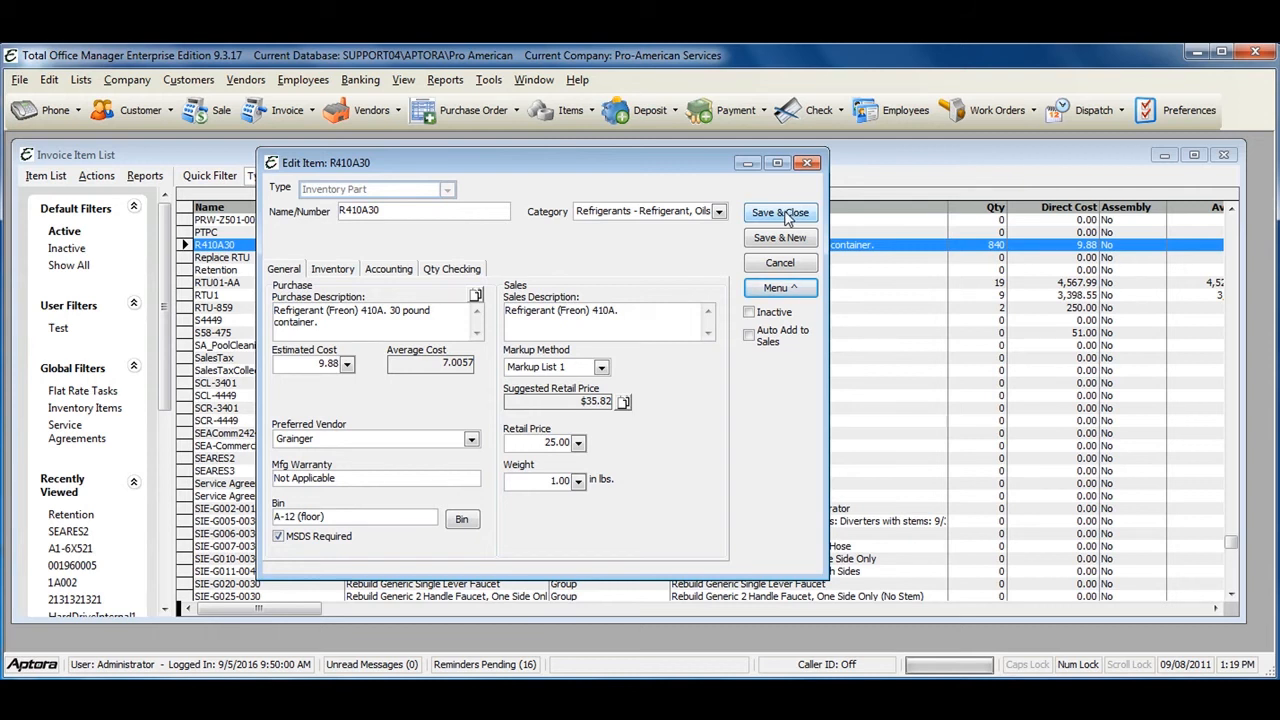
Save and close item R410A30, returning to the Invoice Item List.
click(780, 212)
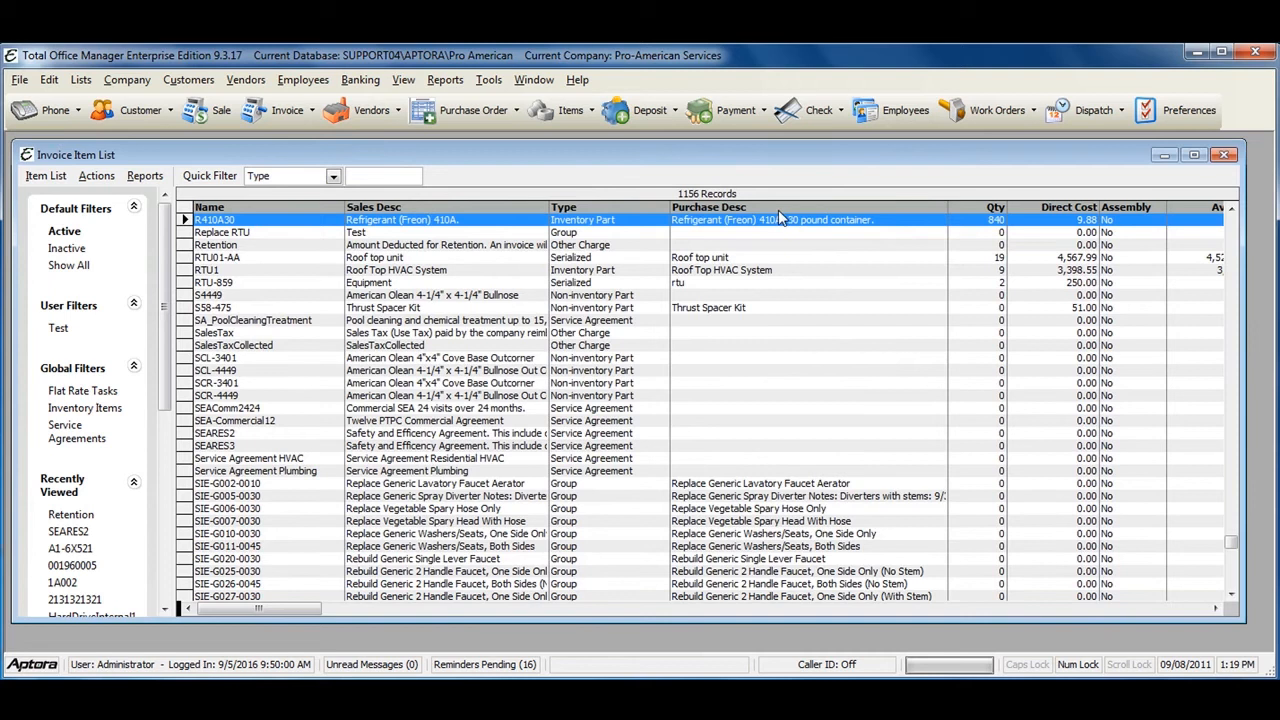
mouse_move(738, 230)
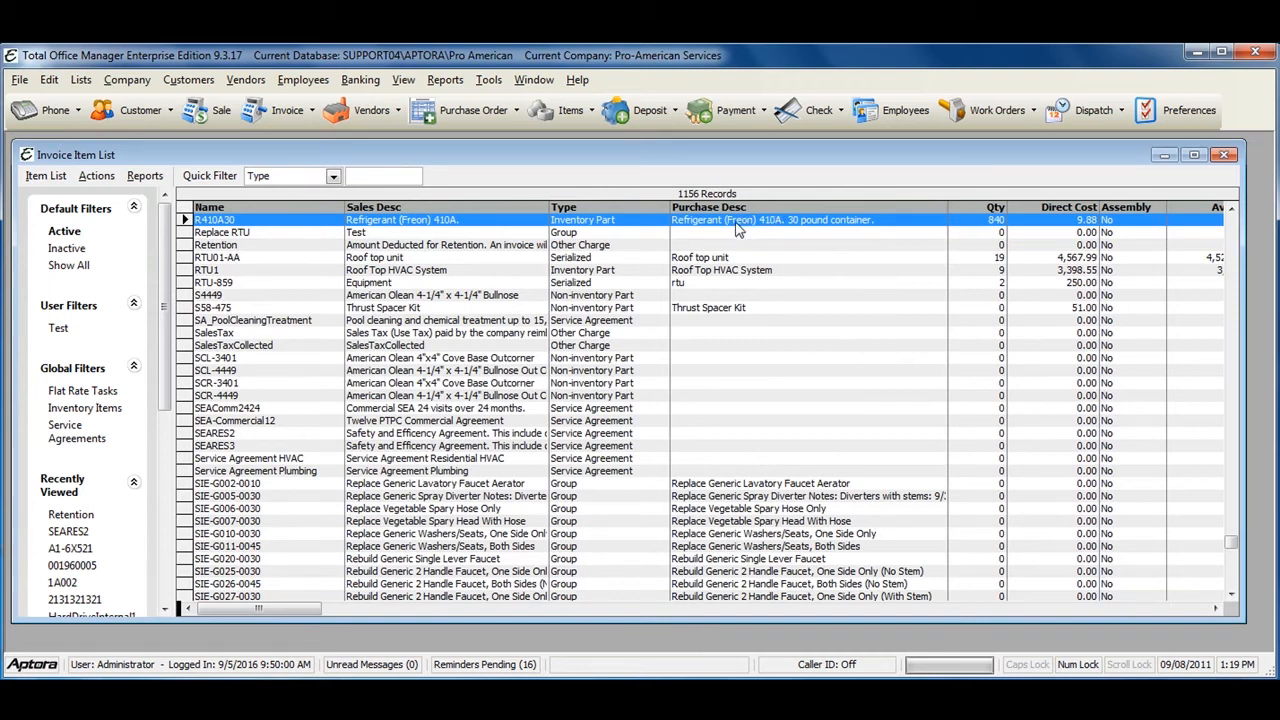
mouse_move(212, 244)
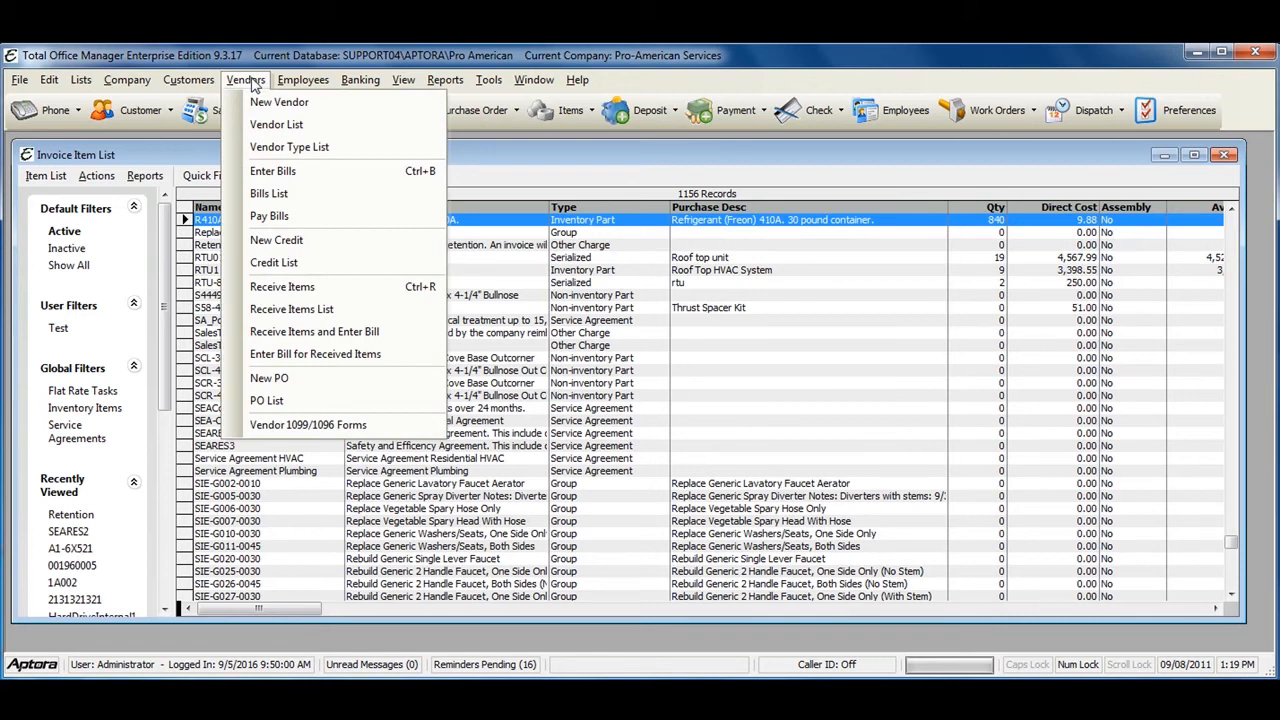
mouse_move(268, 378)
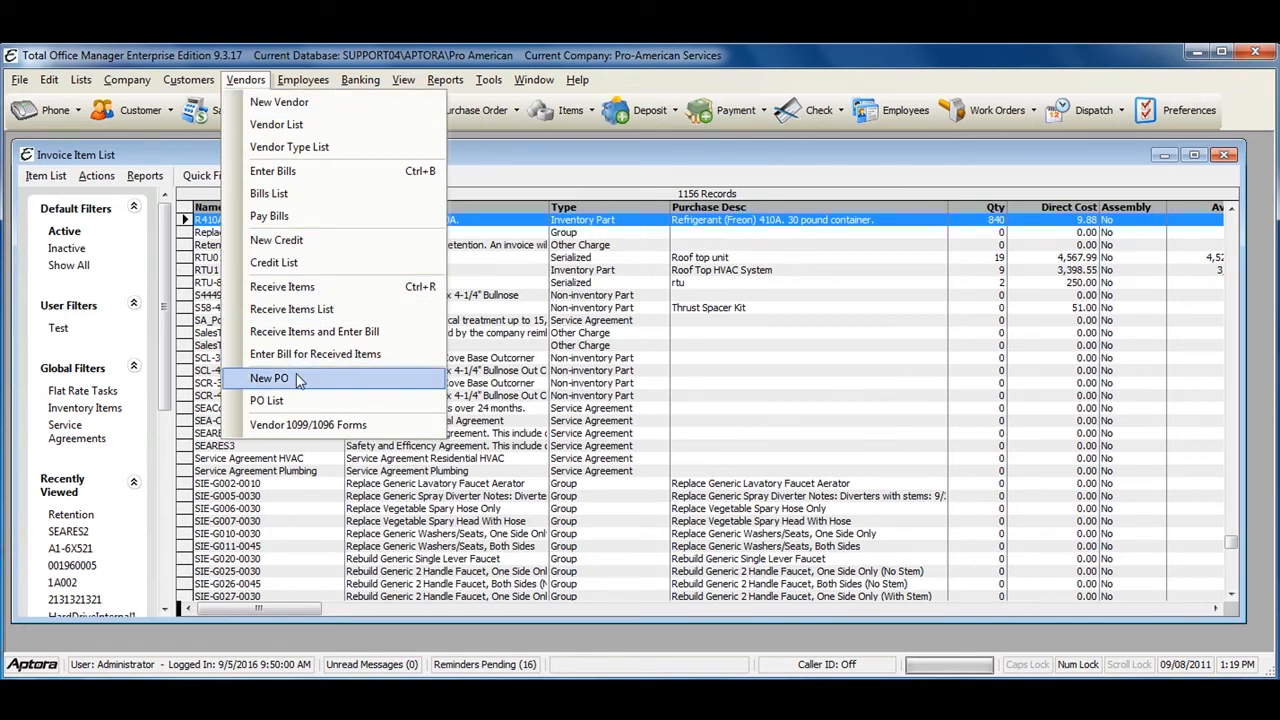
Start a new purchase order for vendor Ace Hardware with R410A30 on the first line.
click(268, 378)
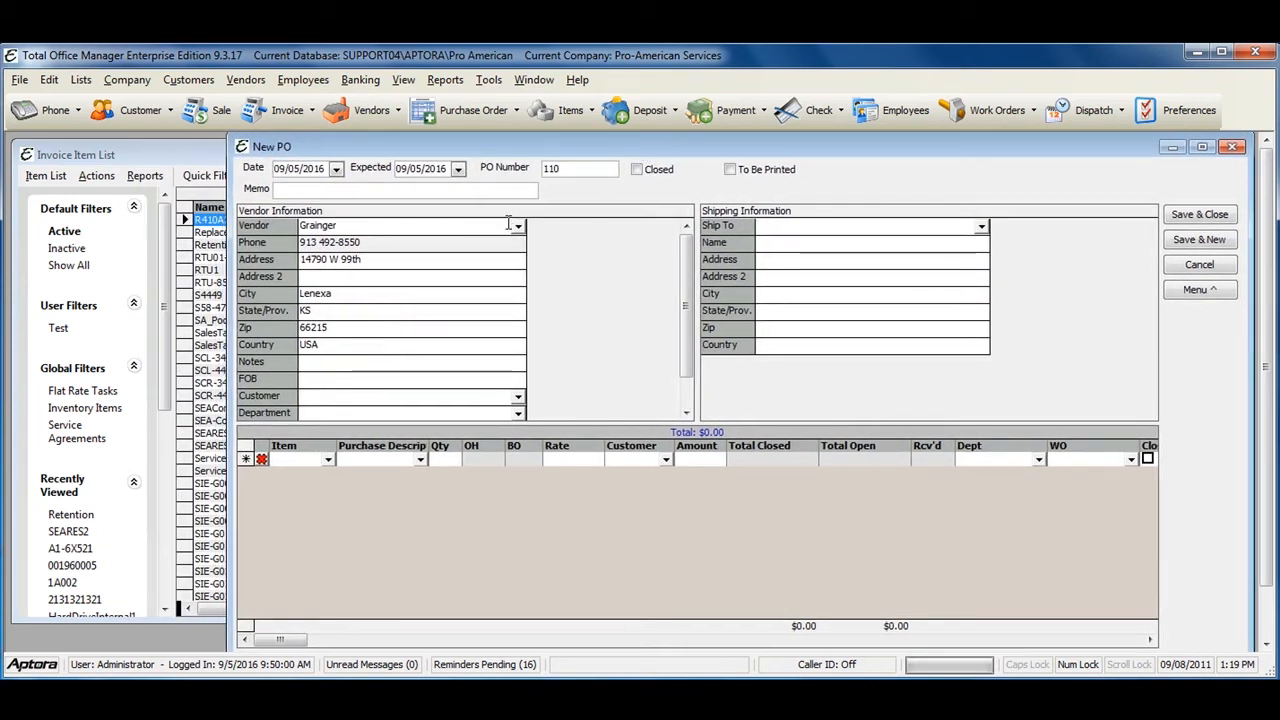
click(516, 224)
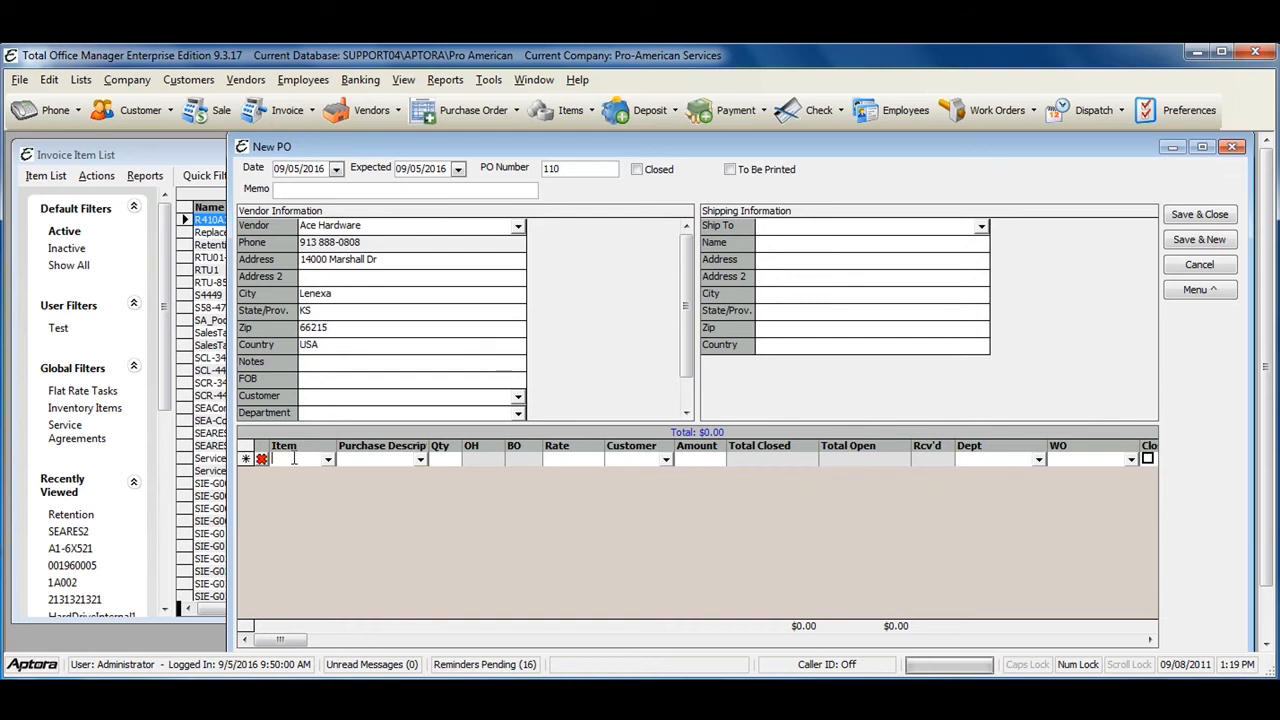
click(328, 458)
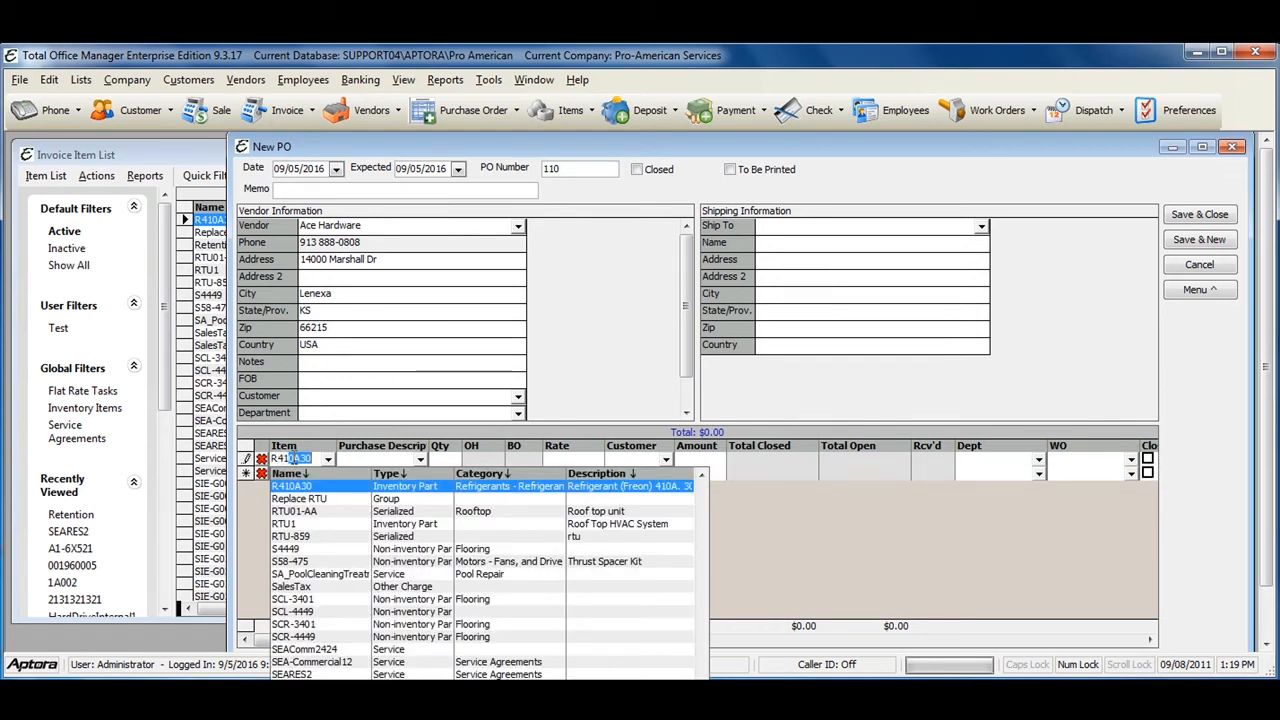
click(292, 486)
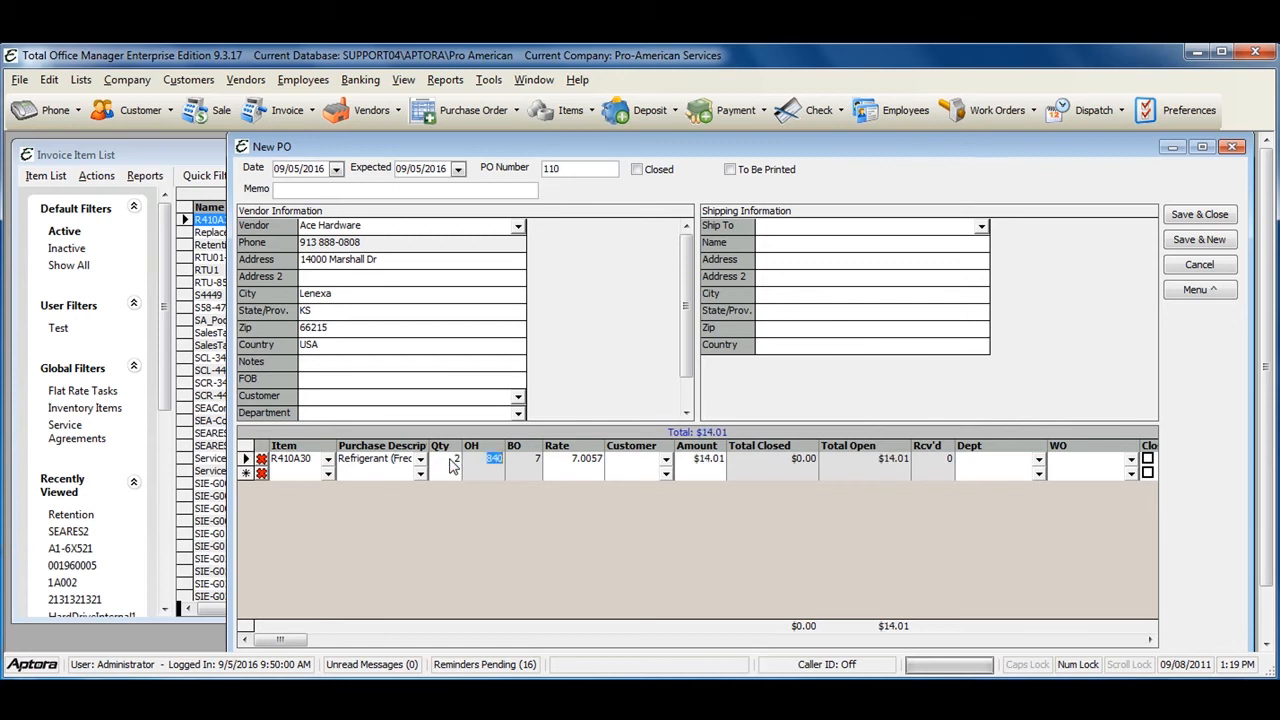
Set quantity 2 ($14.01) and save the purchase order via its Menu.
click(1200, 288)
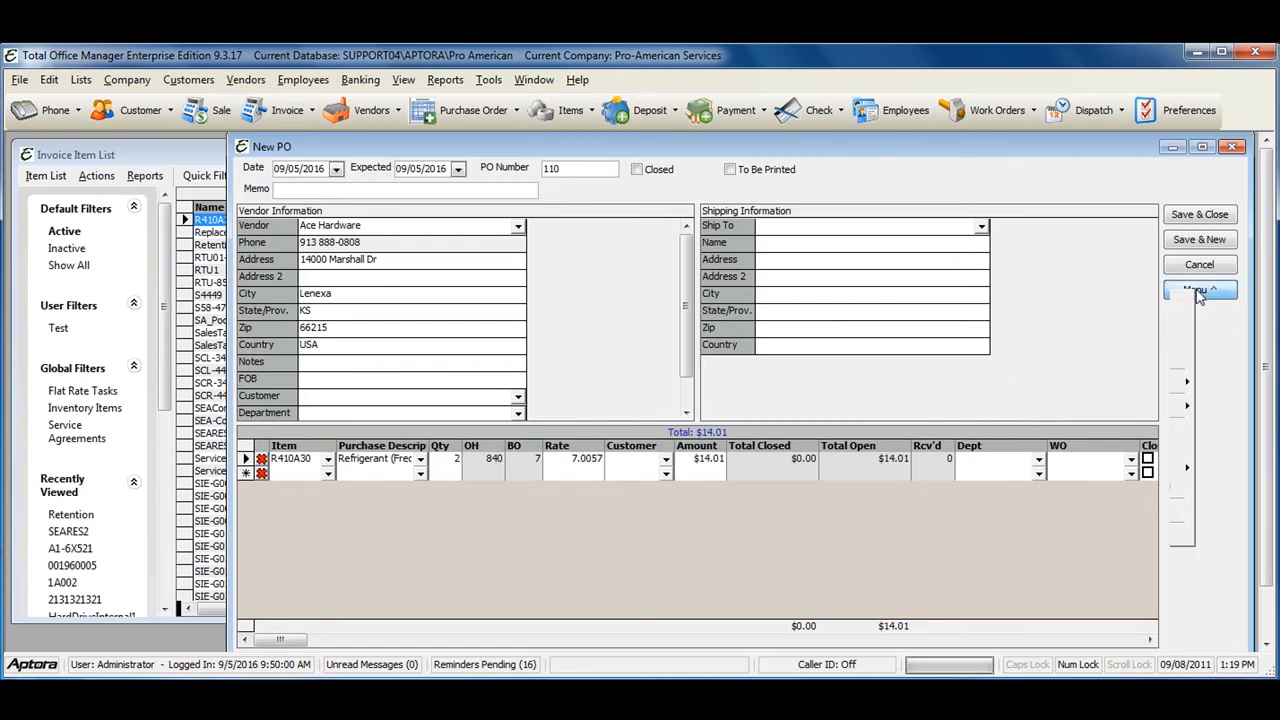
click(1200, 290)
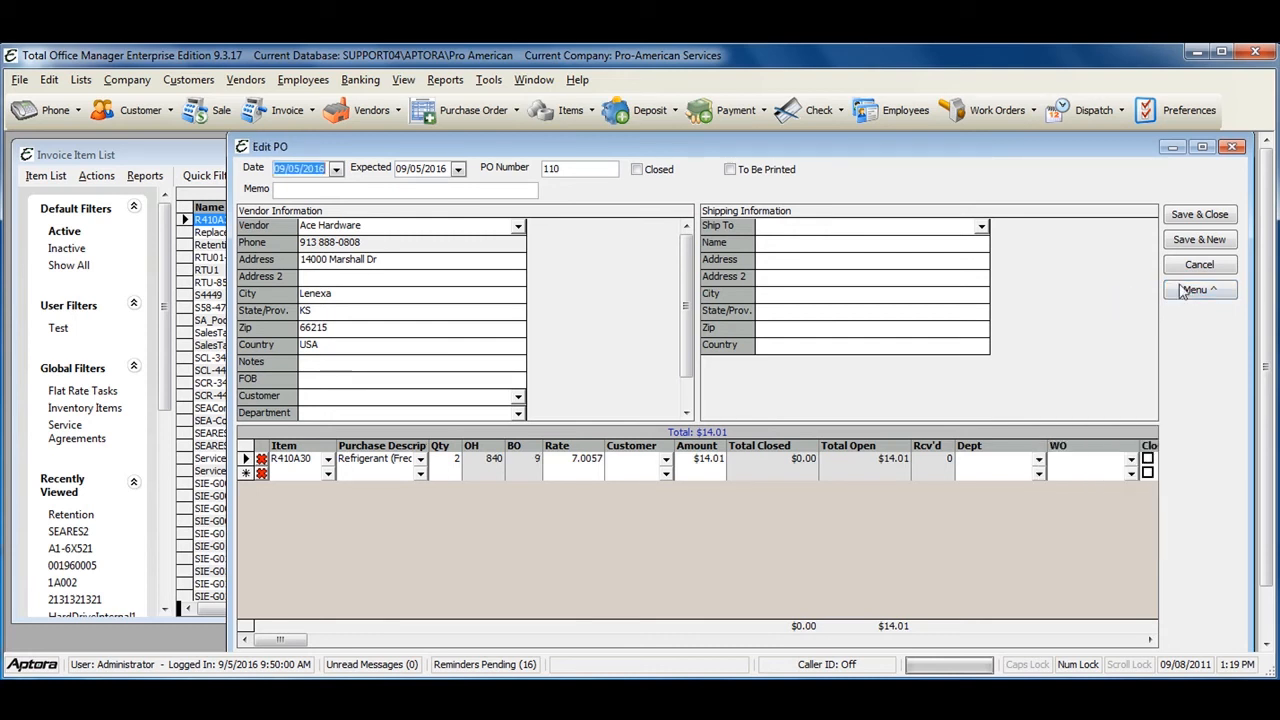
click(1200, 290)
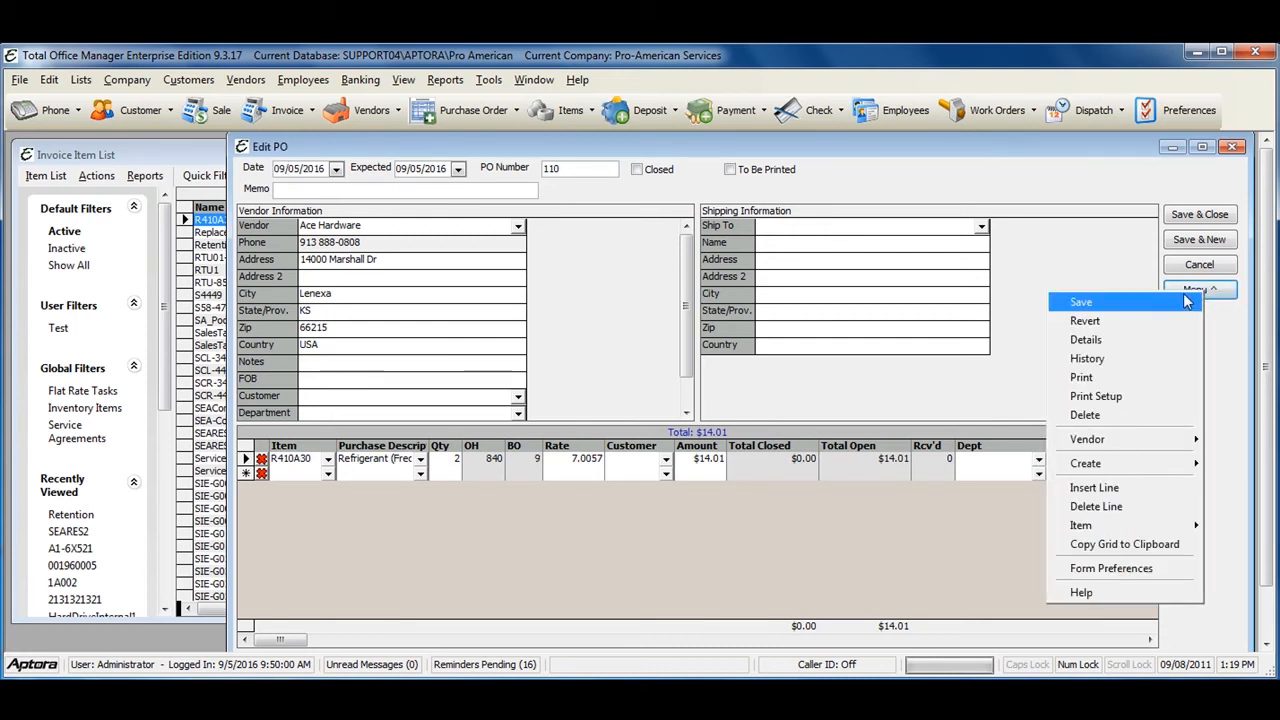
mouse_move(1082, 376)
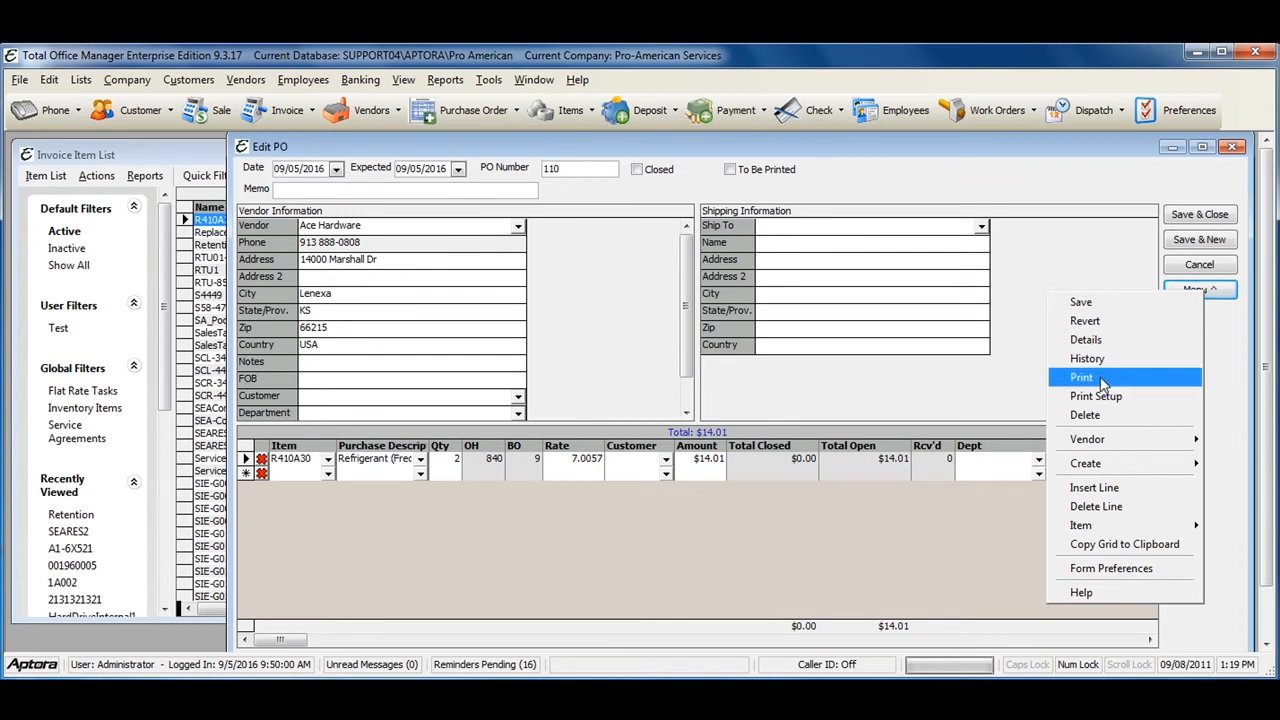
Preview the printed order with 'Use This Vendor's Item Alias' selected under Item Aliases.
click(1080, 376)
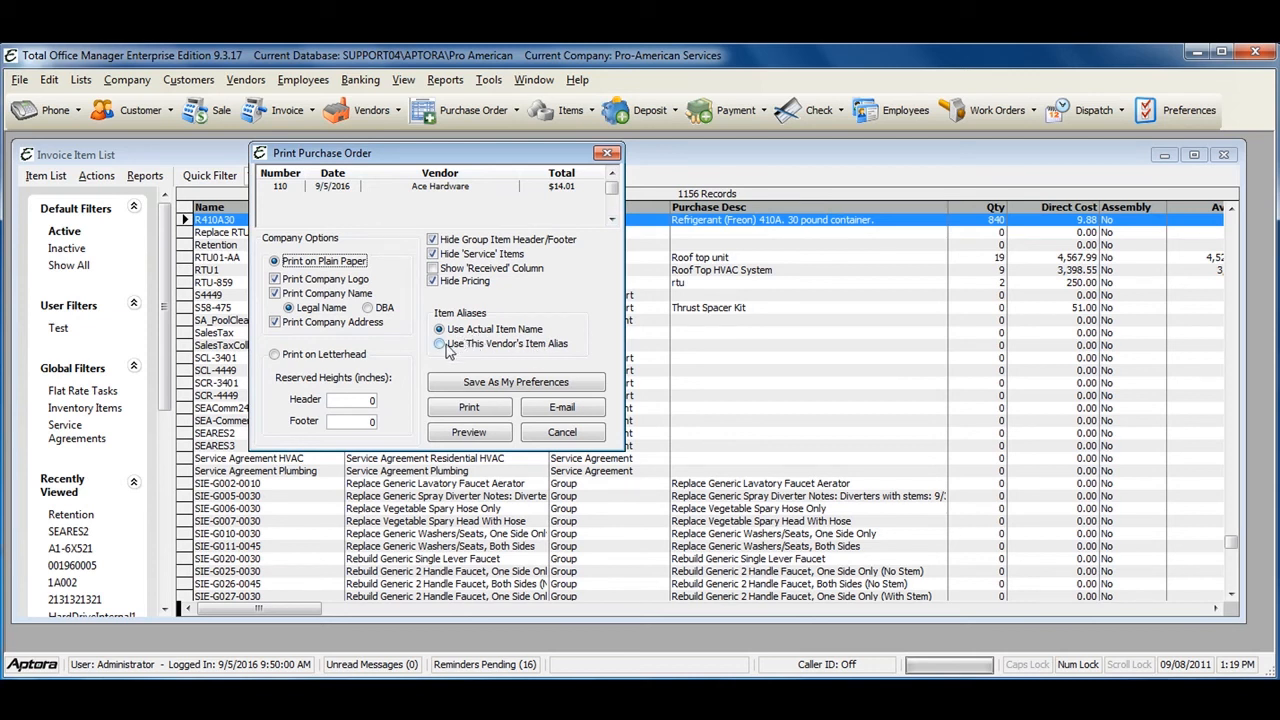
click(440, 344)
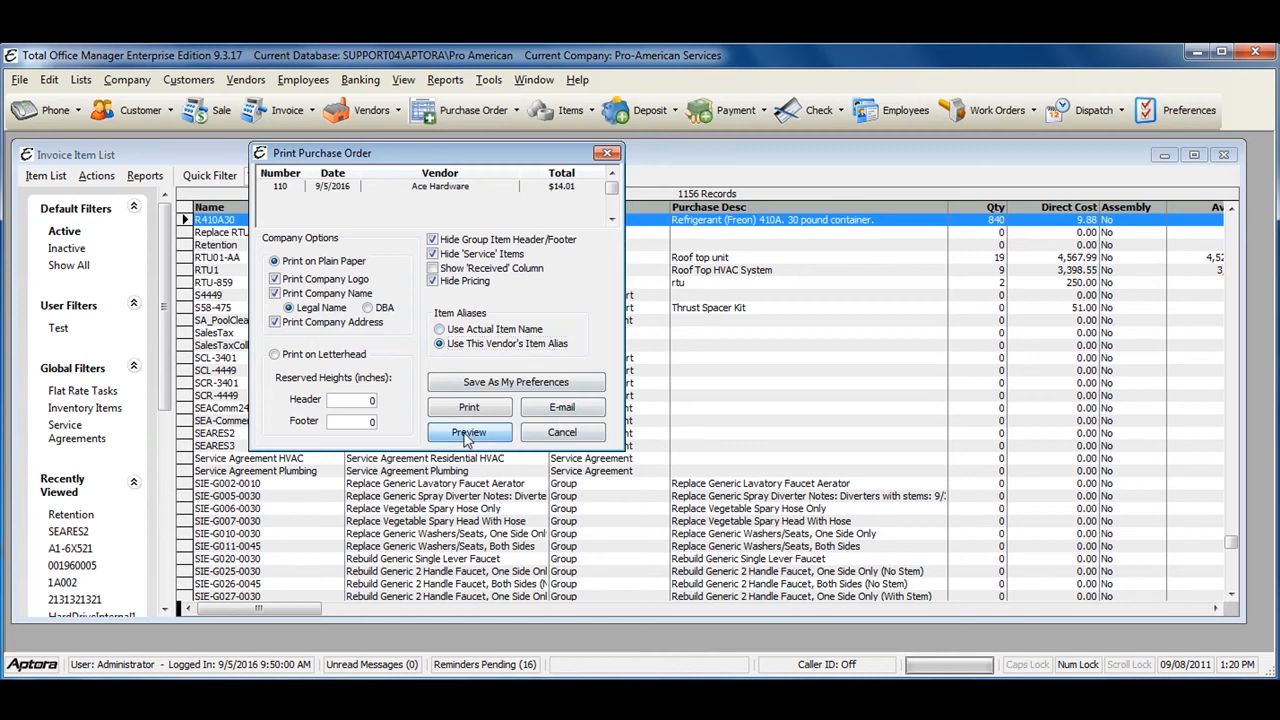
click(468, 432)
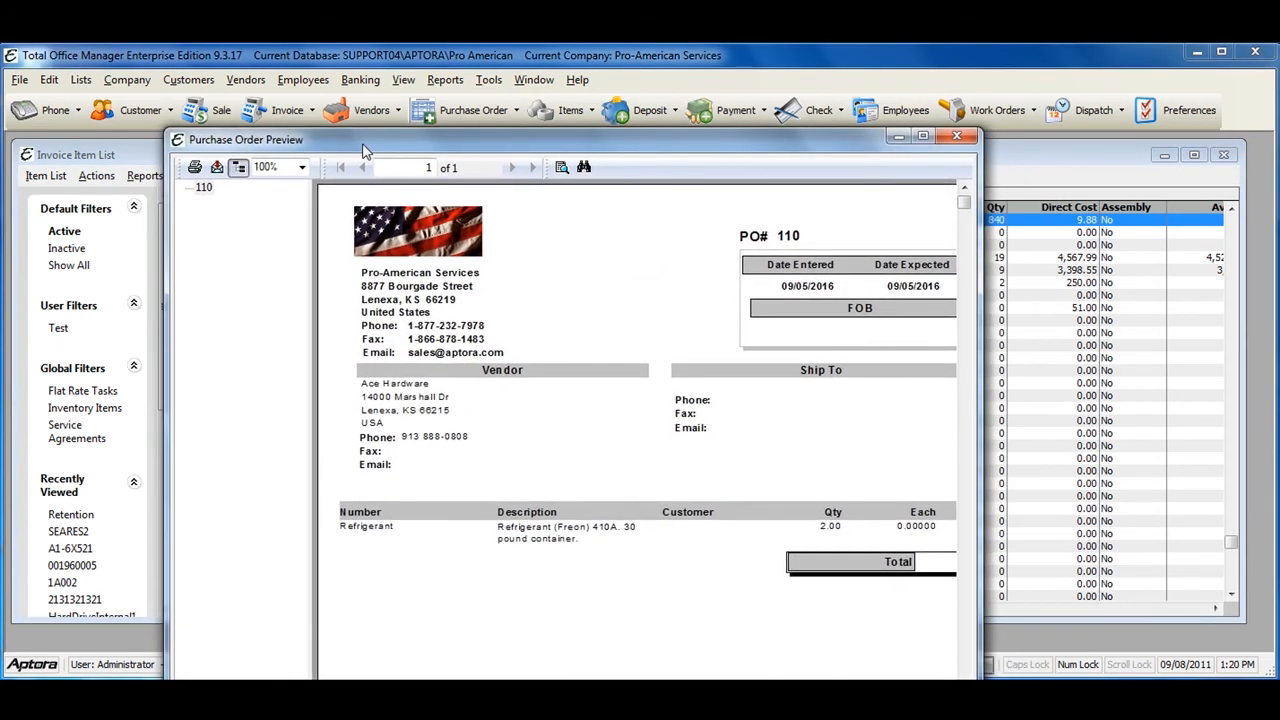
mouse_move(414, 560)
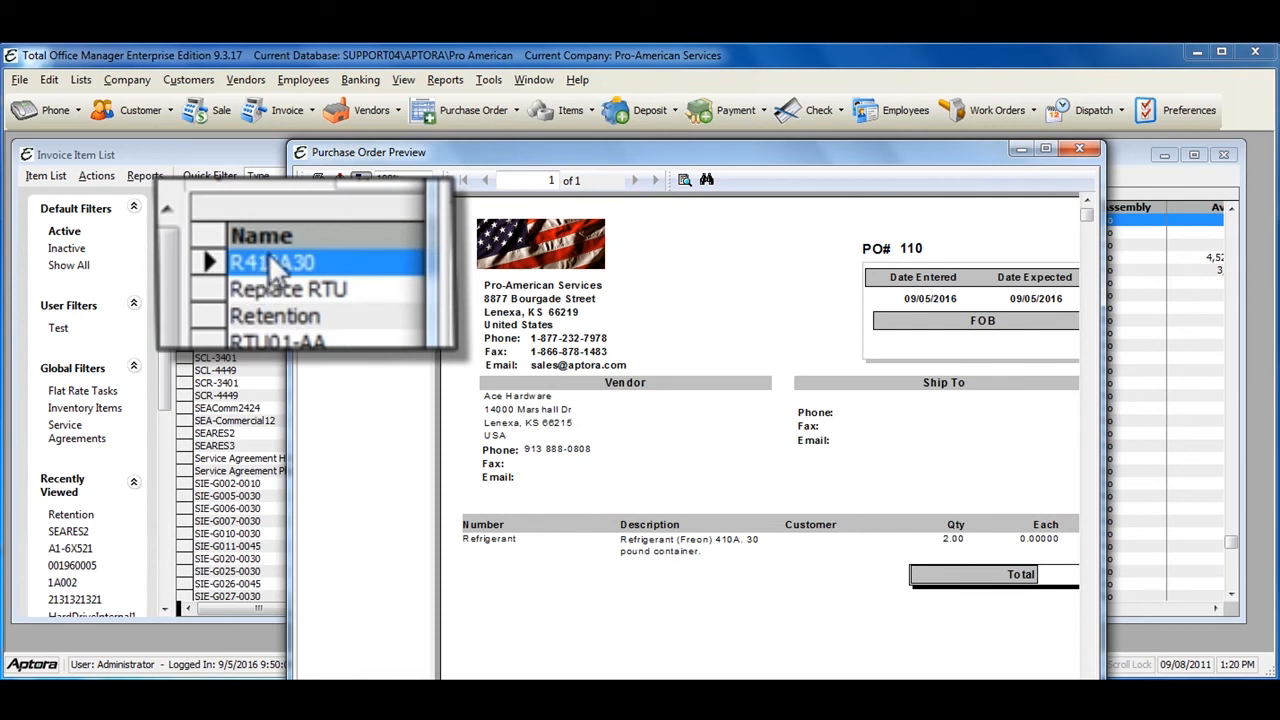
Point out the order line showing 'Refrigerant' instead of R410A30 in the preview.
click(272, 262)
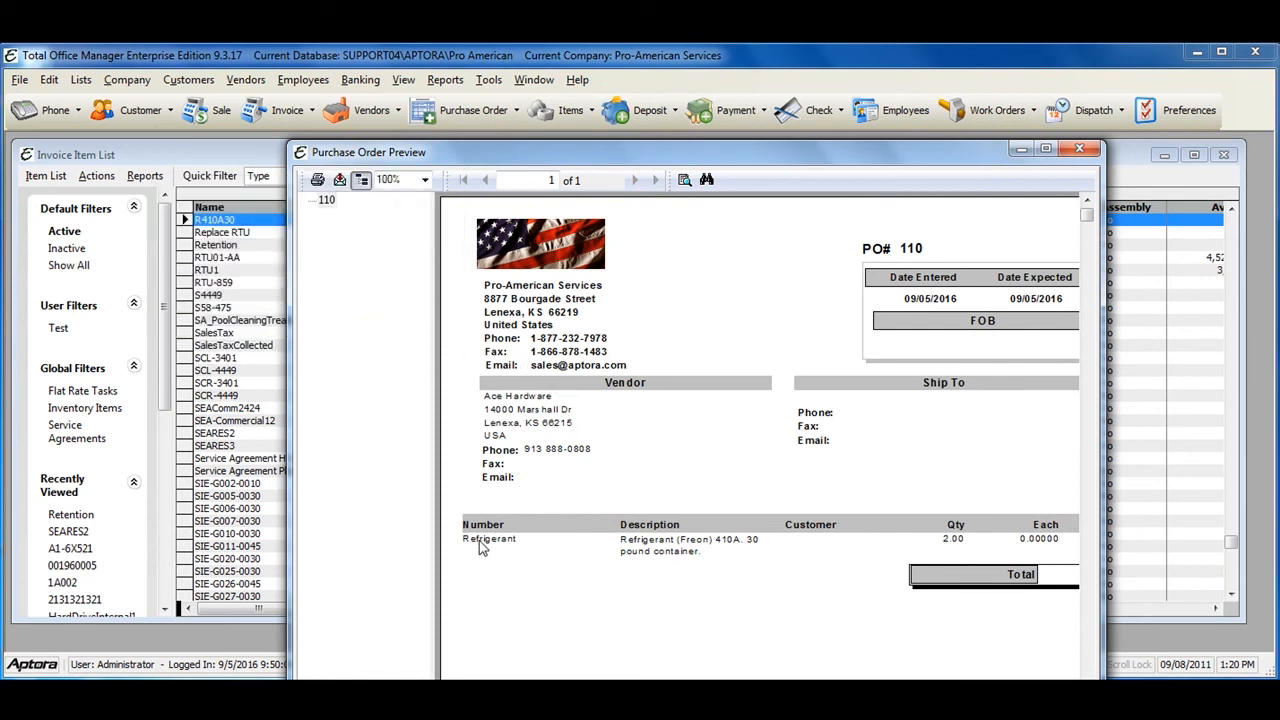
click(488, 540)
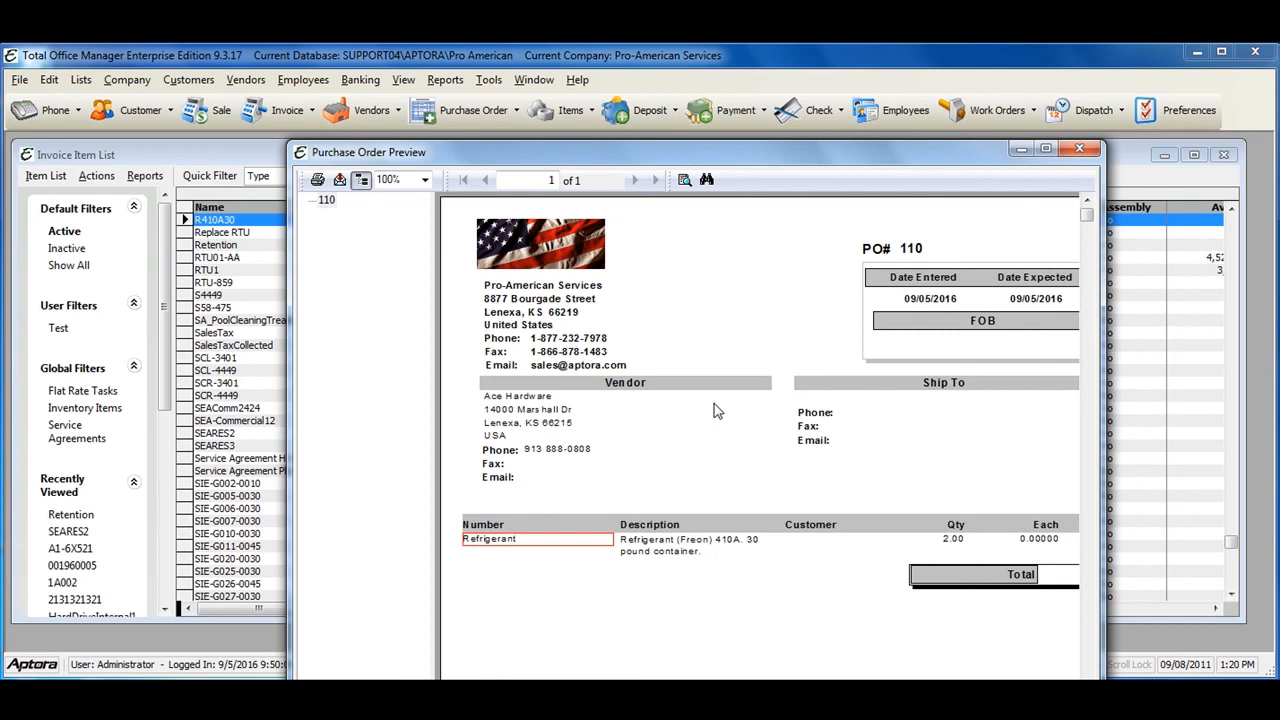
mouse_move(1078, 288)
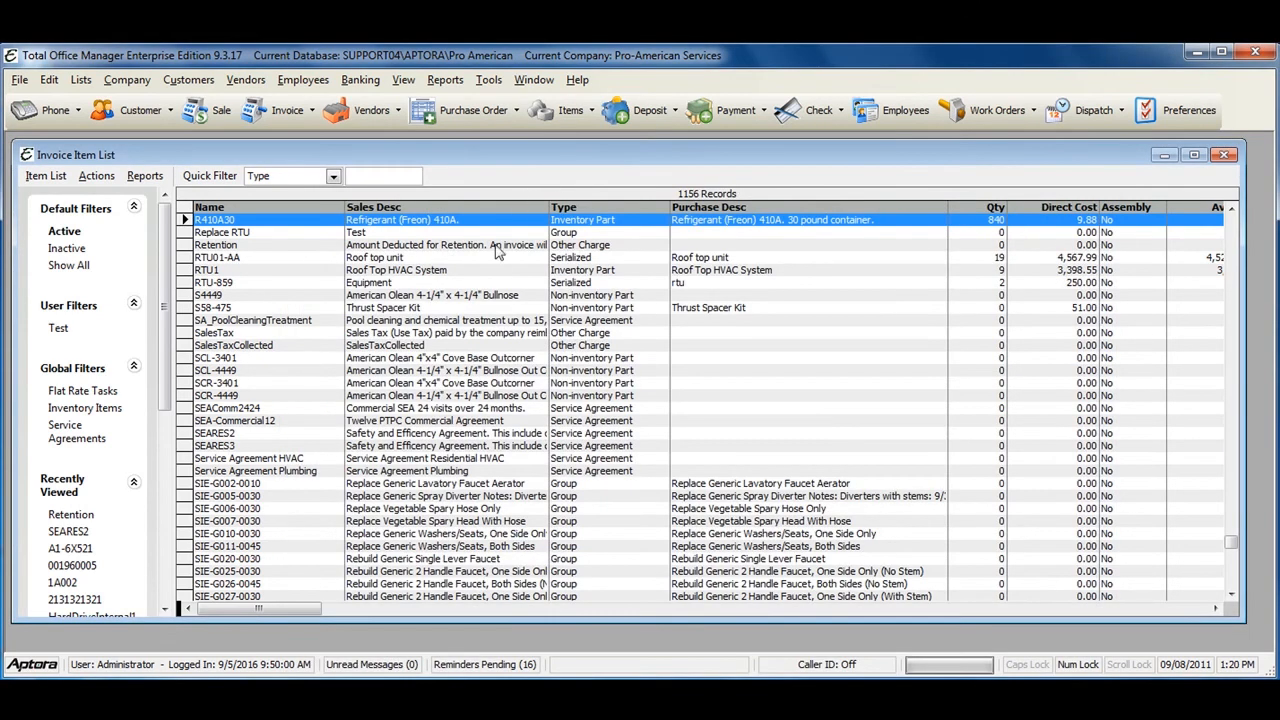
mouse_move(490, 310)
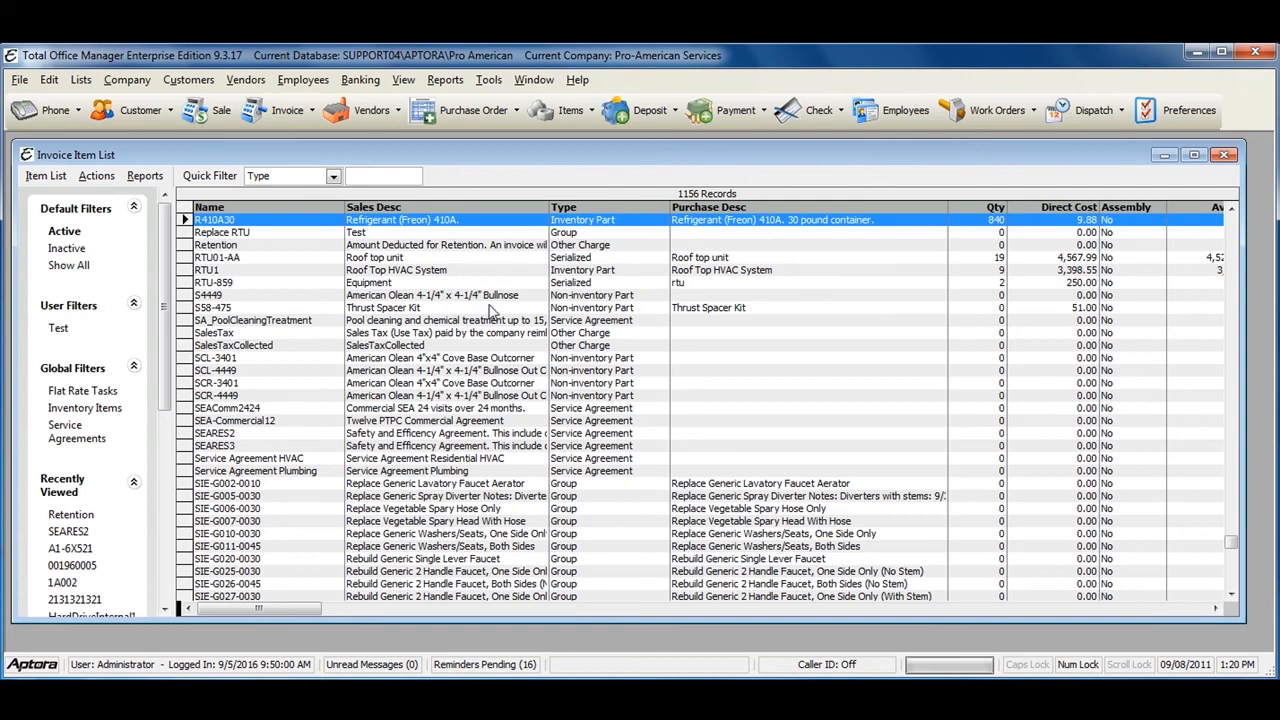